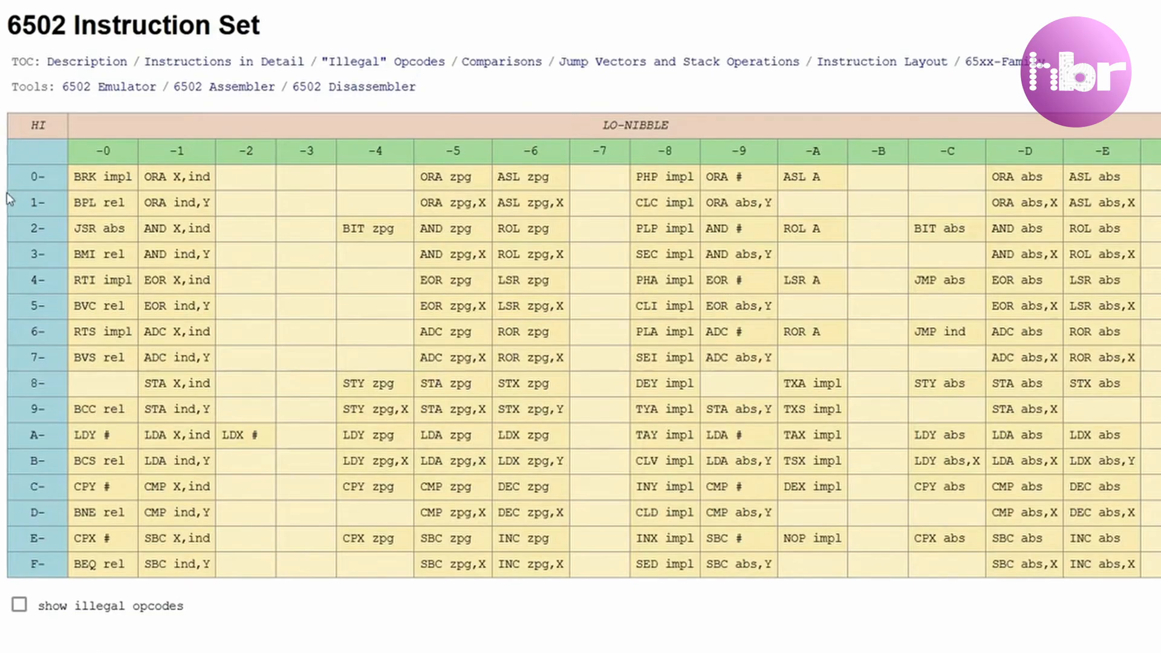
{"action": "mouse_move", "coordinate": [33, 199]}
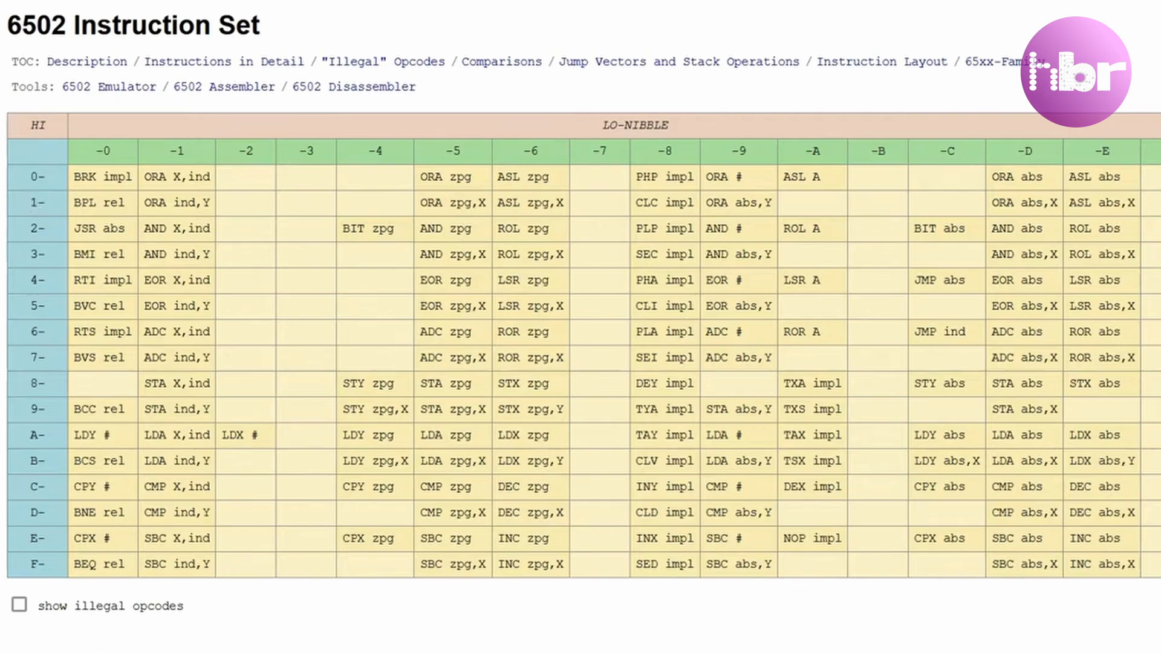
{"action": "mouse_move", "coordinate": [8, 138]}
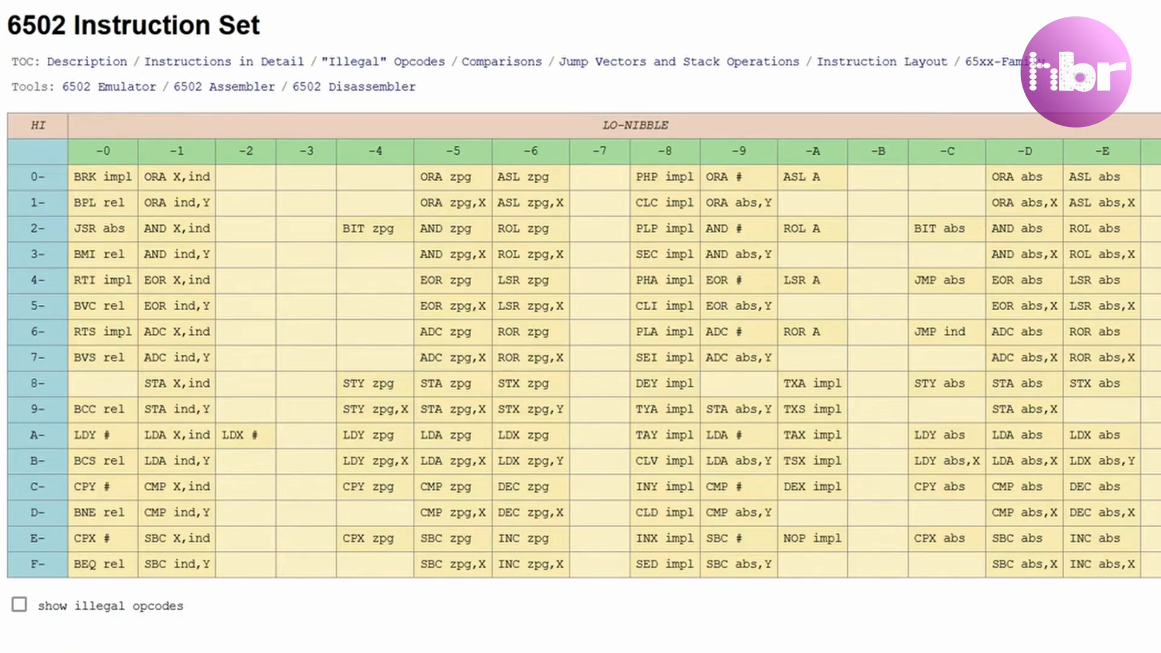
Scroll past the opcode table to the addressing modes and Instructions by Name list.
{"action": "scroll", "scroll_direction": "down", "scroll_amount": 3}
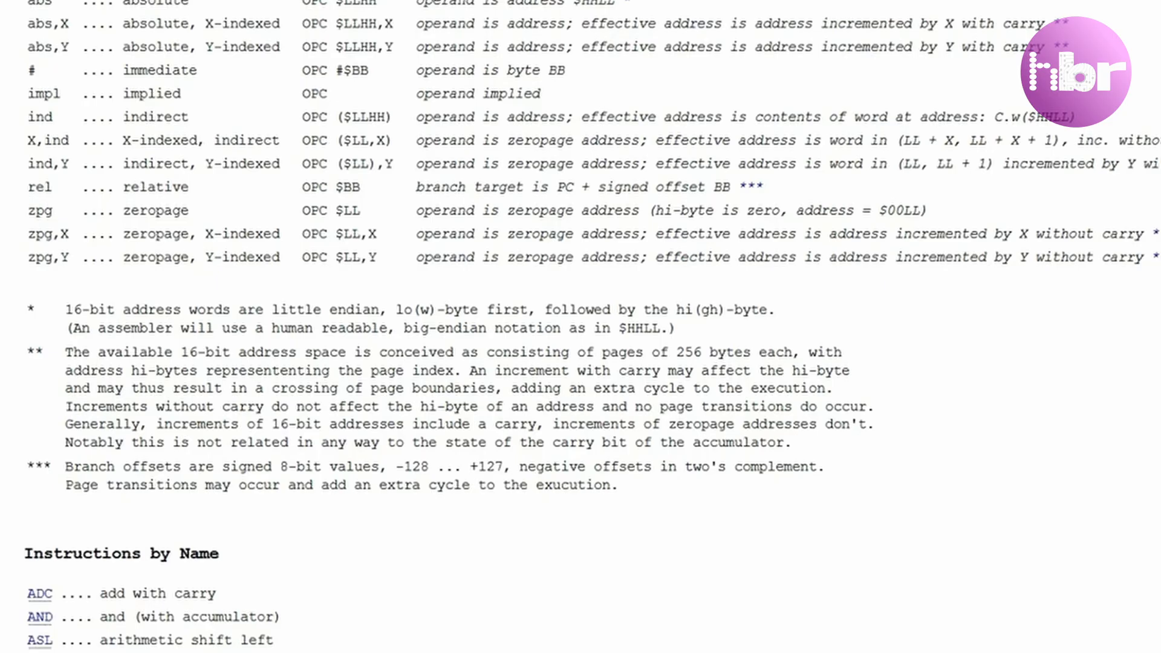
Browse the Instructions by Name list and jump to the ADC entry.
{"action": "scroll", "scroll_direction": "down", "scroll_amount": 3}
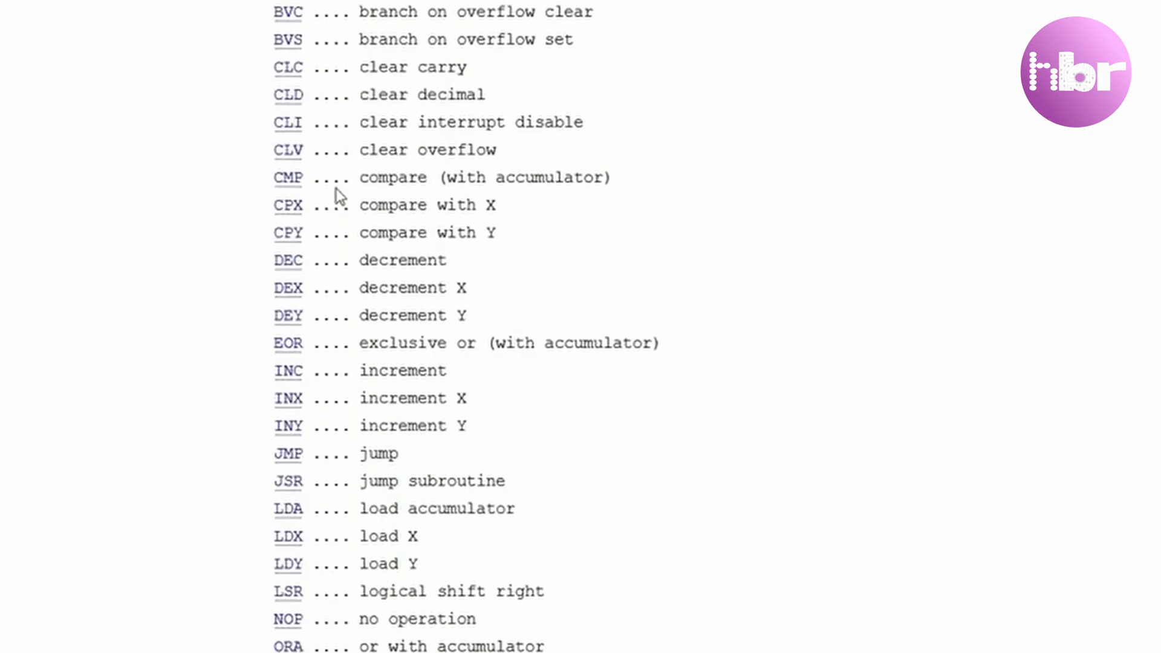
{"action": "scroll", "scroll_direction": "up", "scroll_amount": 3}
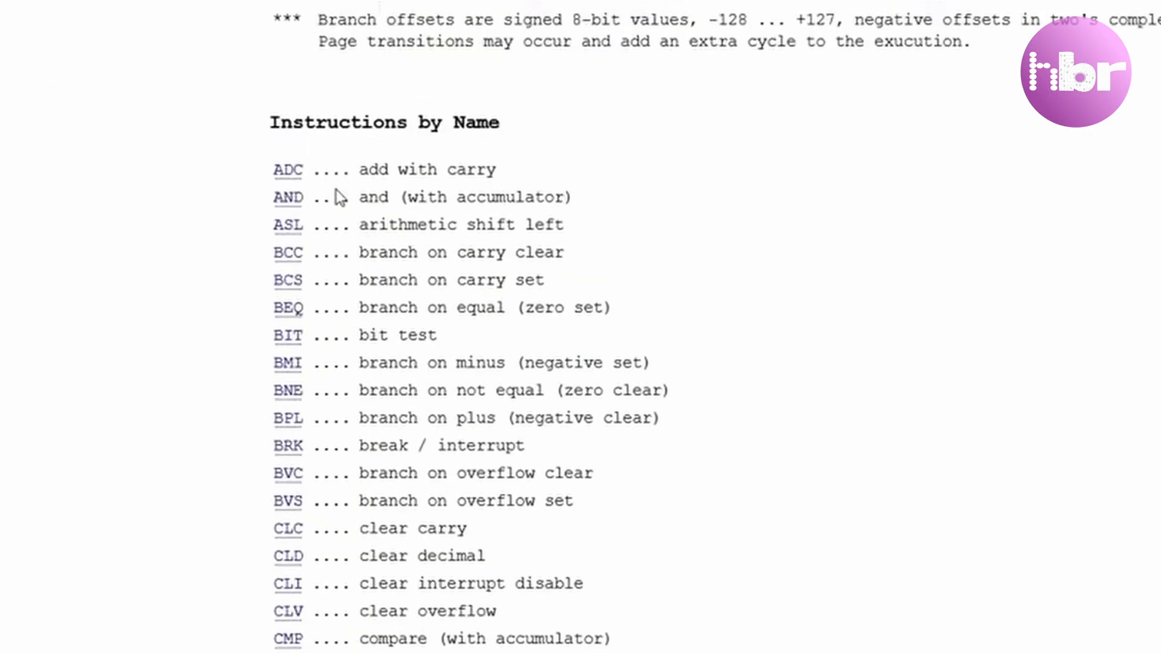
{"action": "left_click", "coordinate": [288, 169]}
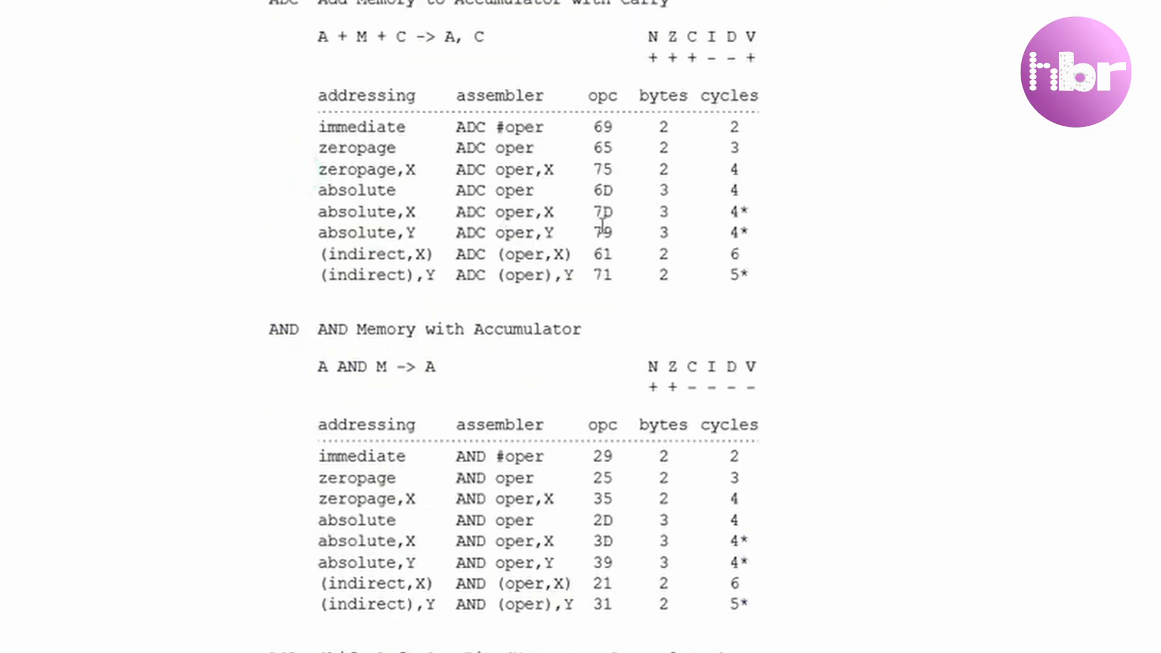
{"action": "mouse_move", "coordinate": [570, 246]}
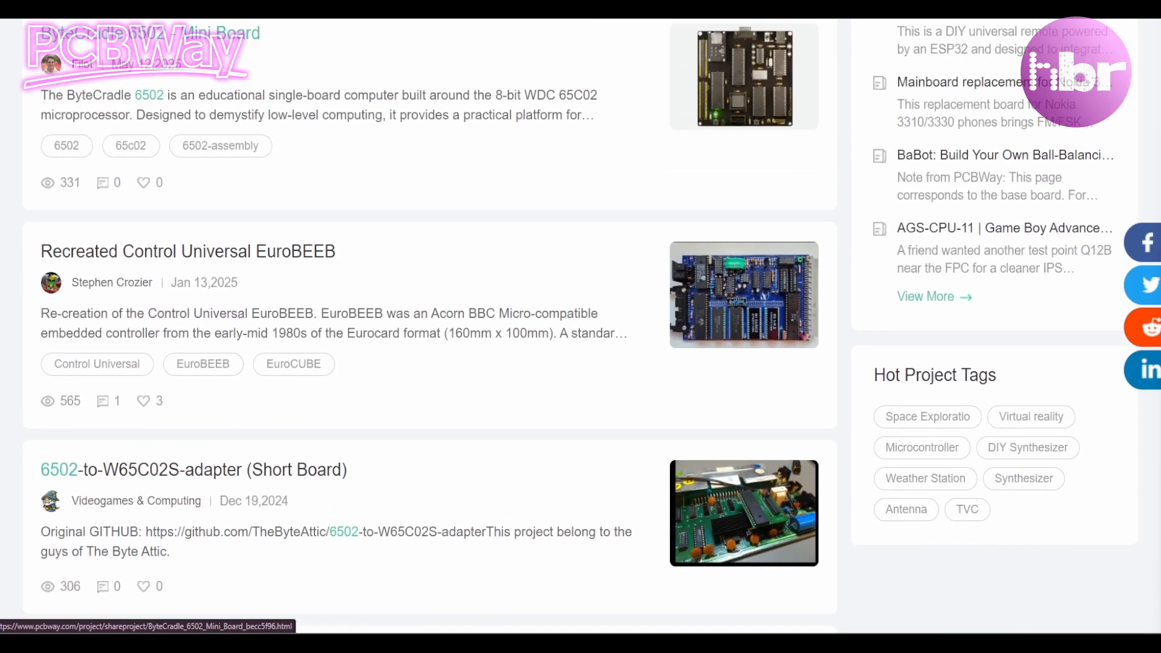
Browse PCBWay shared projects past the 6502 boards to the Halloween PCB designs.
{"action": "scroll", "scroll_direction": "down", "scroll_amount": 3}
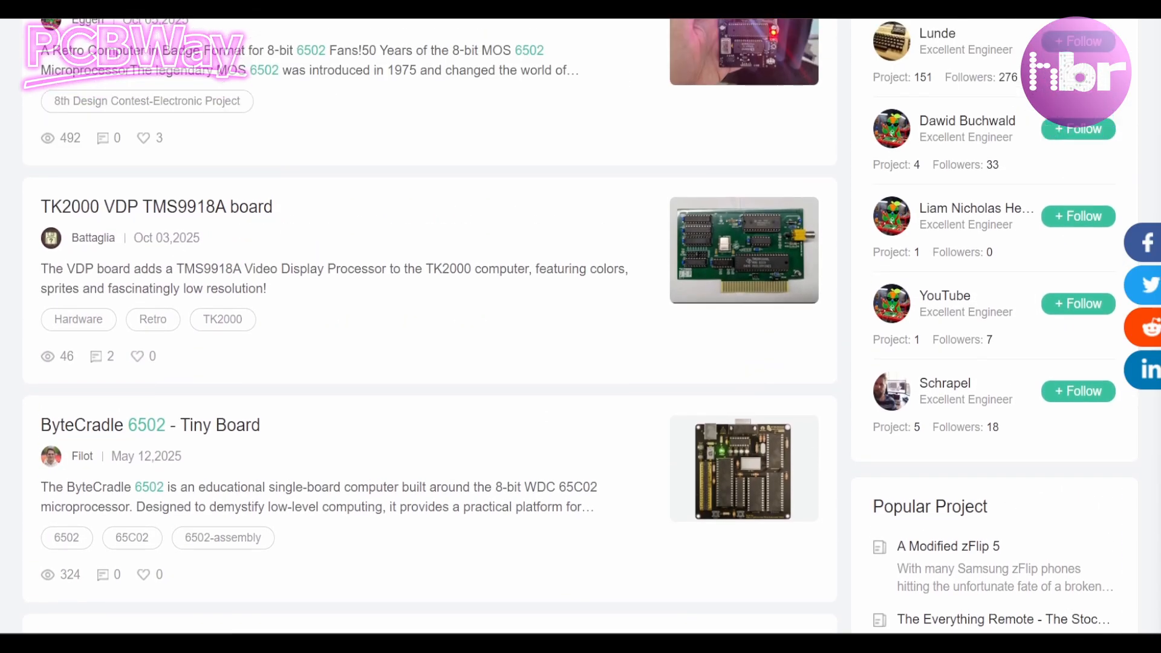
{"action": "scroll", "scroll_direction": "up", "scroll_amount": 3}
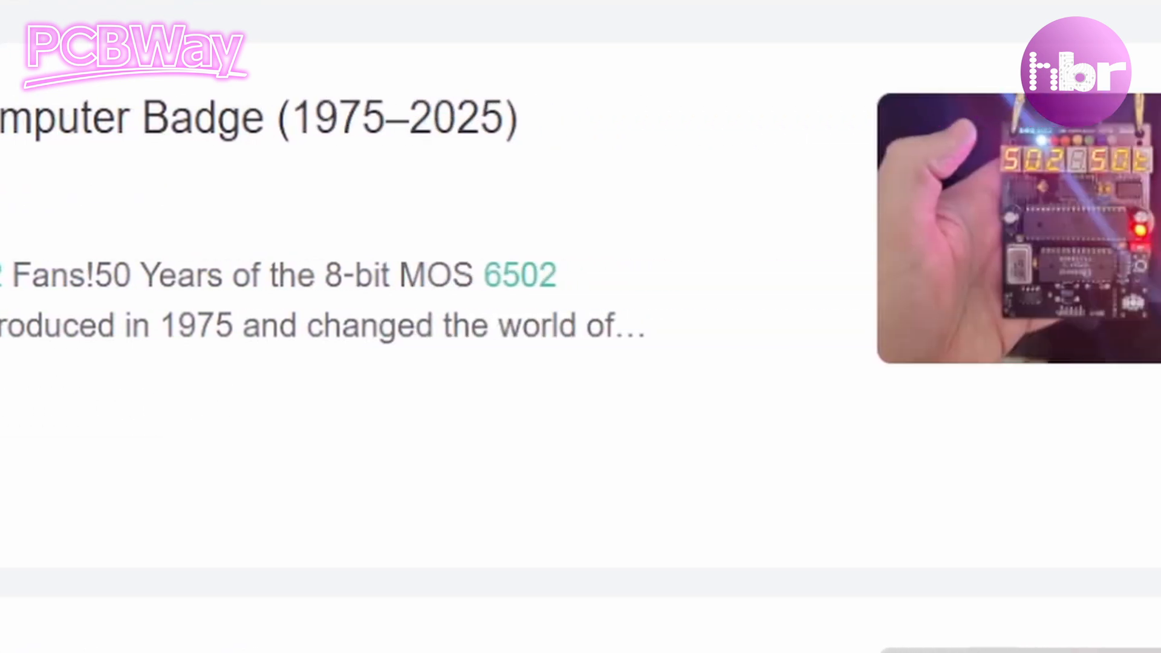
{"action": "scroll", "scroll_direction": "down", "scroll_amount": 3}
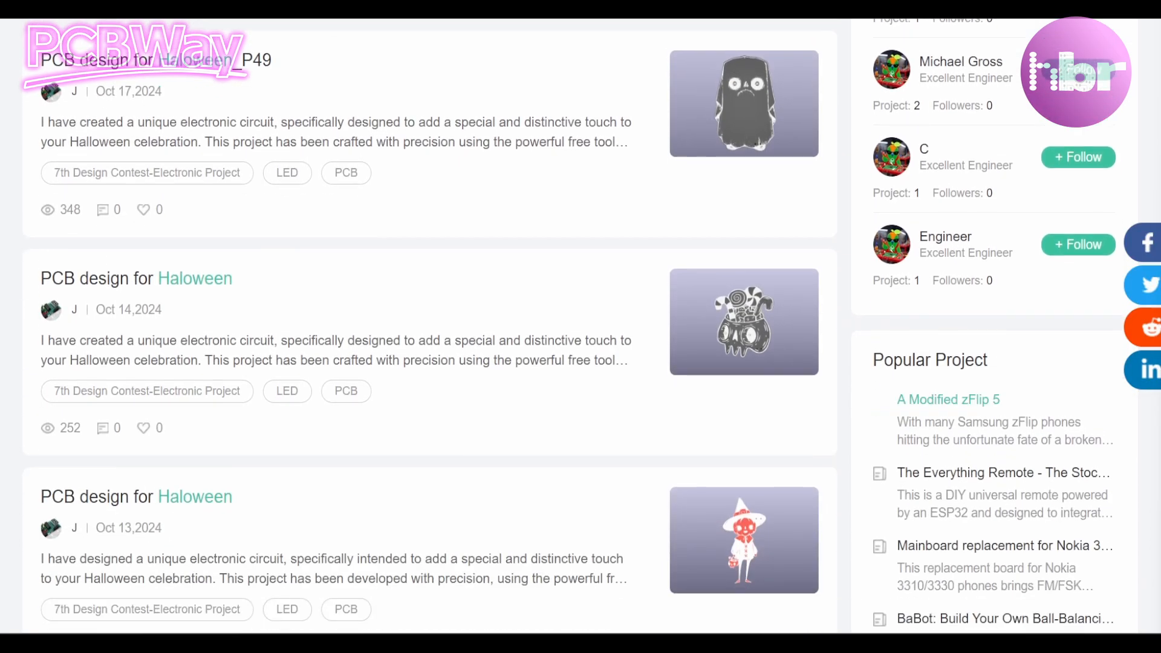
{"action": "scroll", "scroll_direction": "down", "scroll_amount": 3}
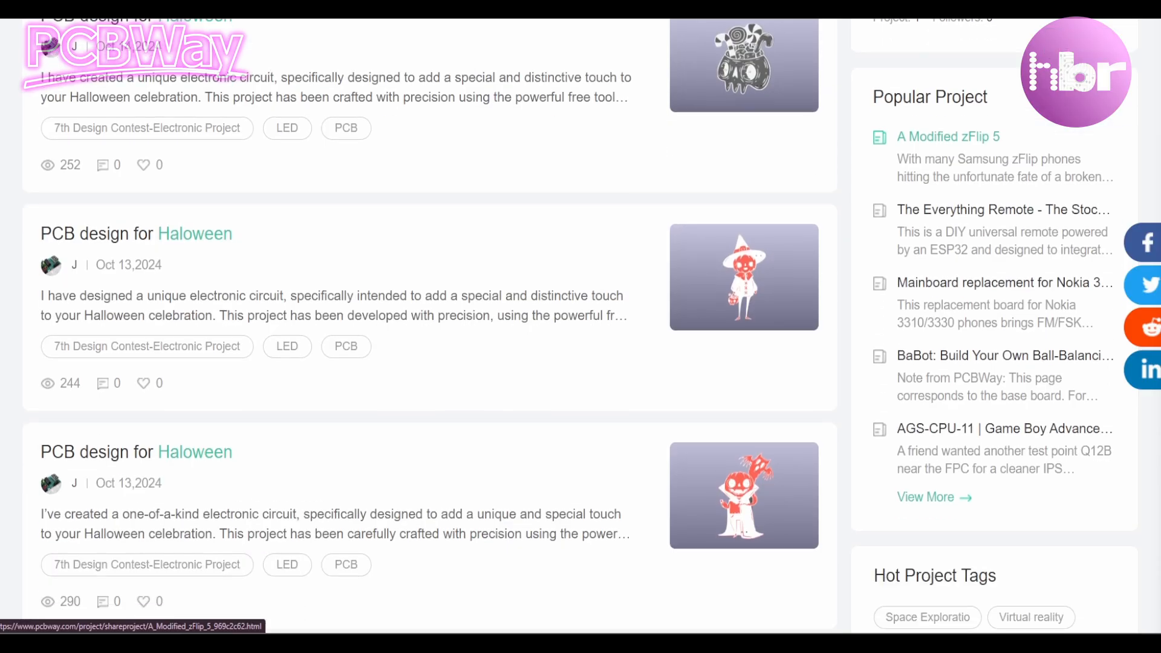
{"action": "scroll", "scroll_direction": "down", "scroll_amount": 3}
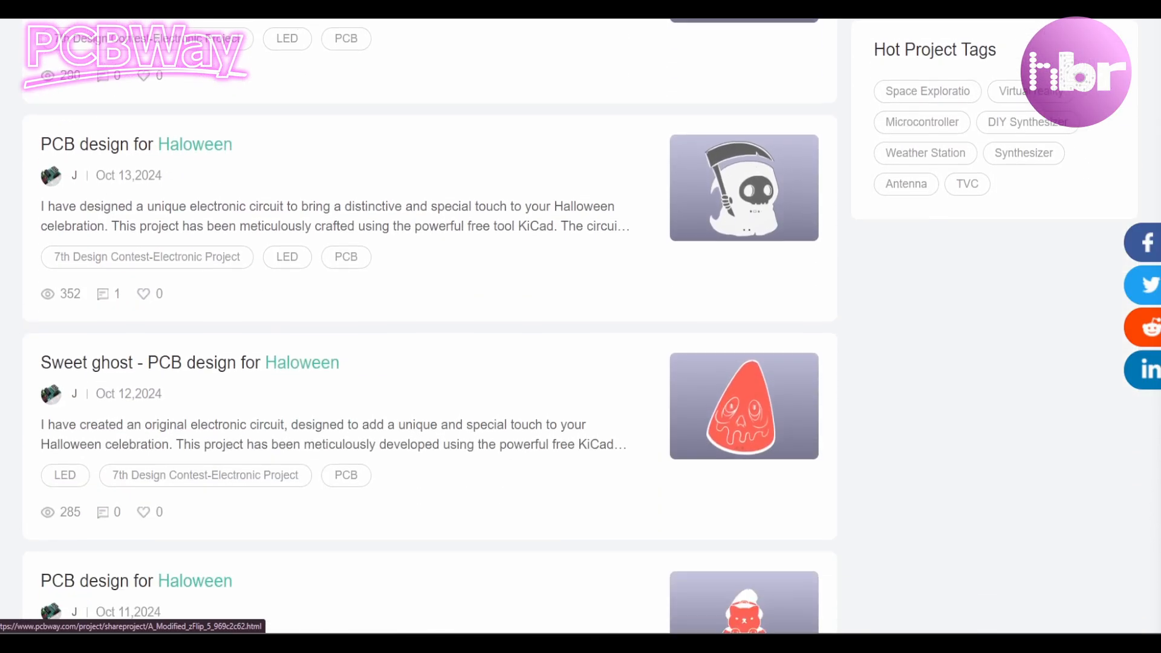
{"action": "scroll", "scroll_direction": "down", "scroll_amount": 3}
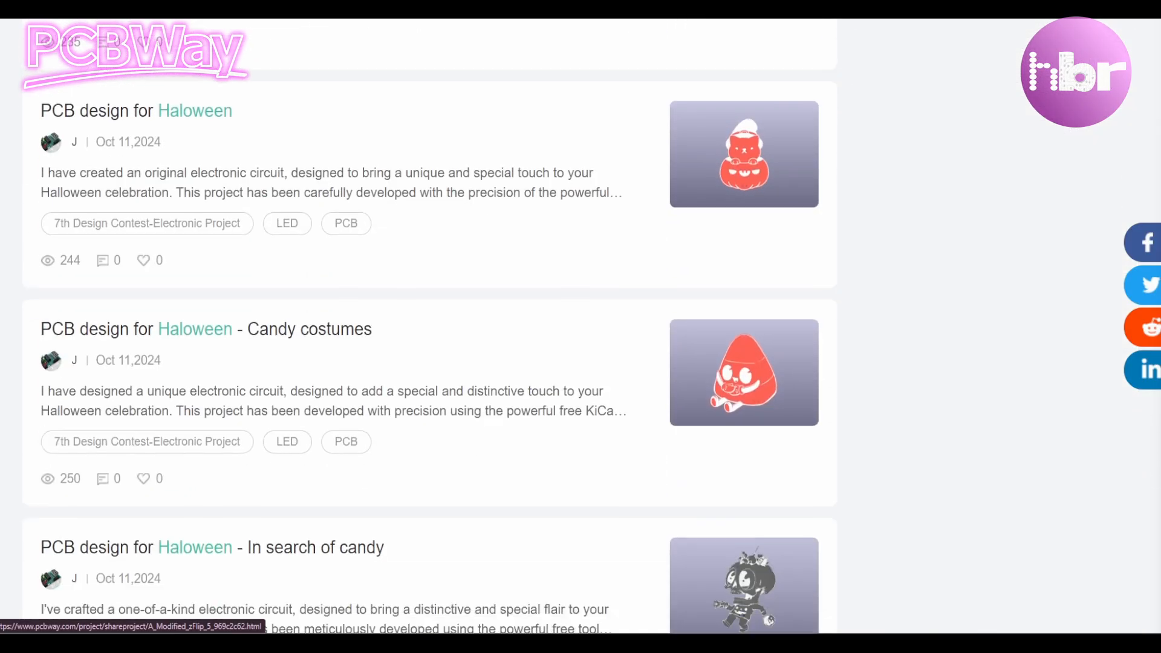
{"action": "scroll", "scroll_direction": "down", "scroll_amount": 3}
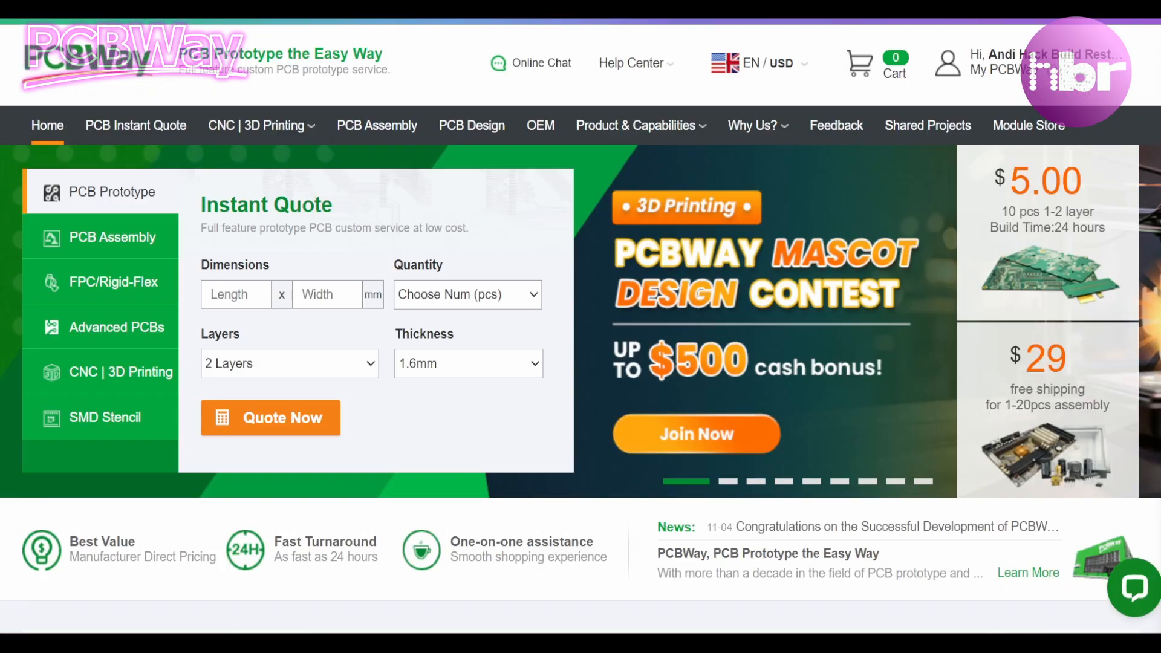
Go to the PCBWay home page and view its CNC, 3D printing and sheet metal services.
{"action": "scroll", "scroll_direction": "down", "scroll_amount": 3}
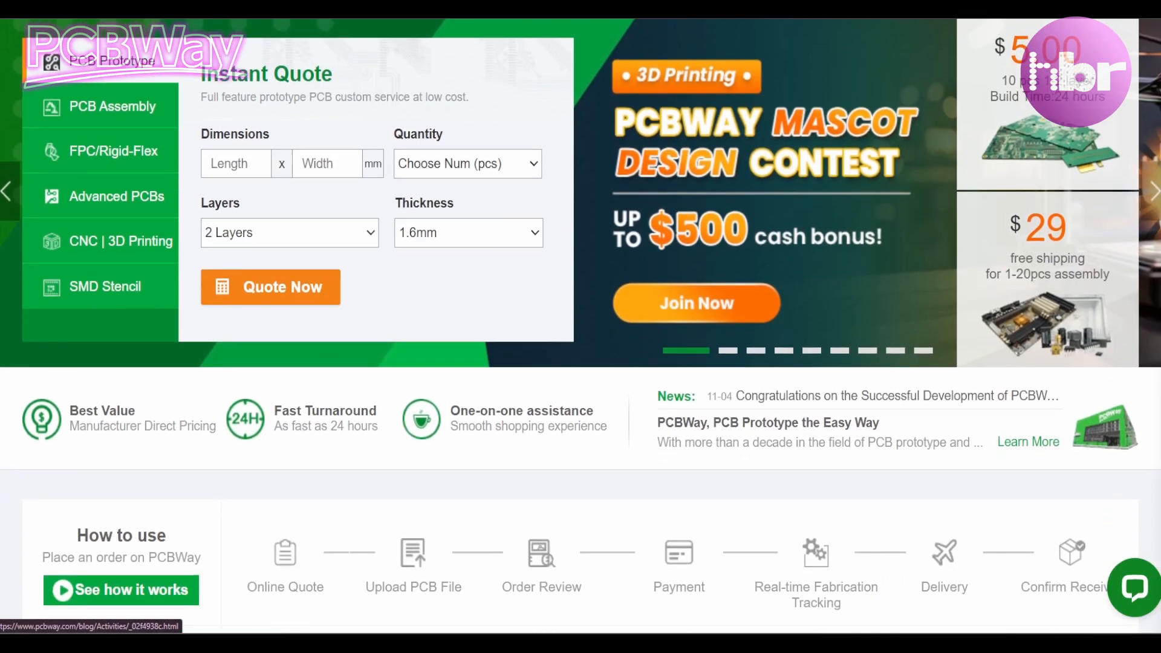
{"action": "scroll", "scroll_direction": "down", "scroll_amount": 3}
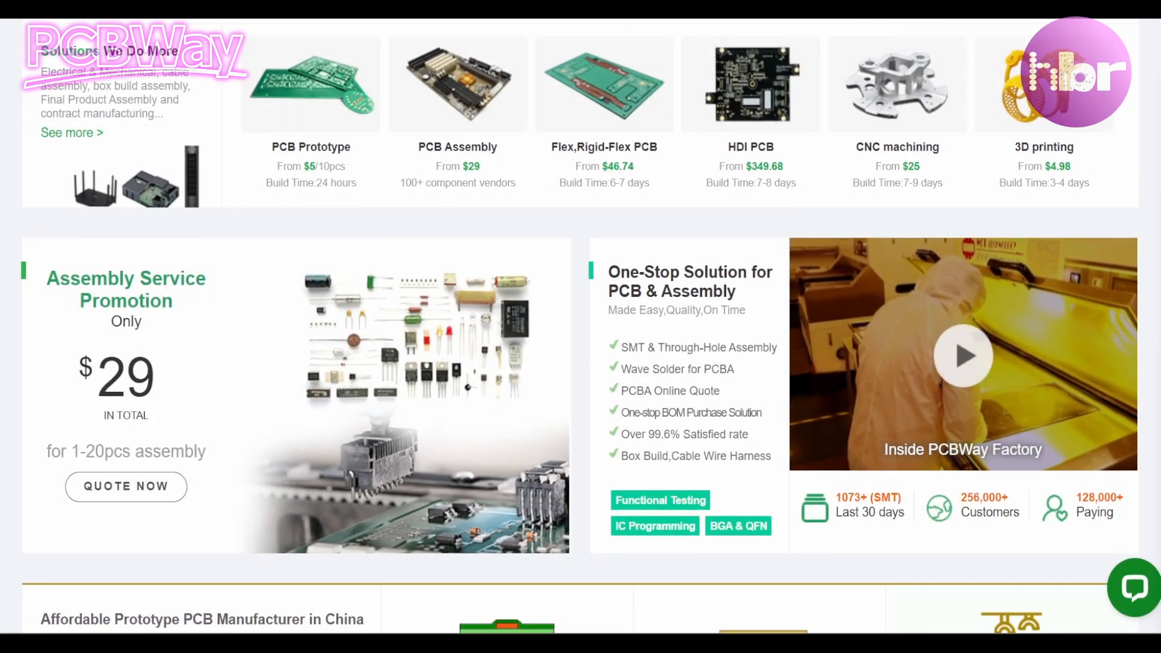
{"action": "left_click", "coordinate": [258, 124]}
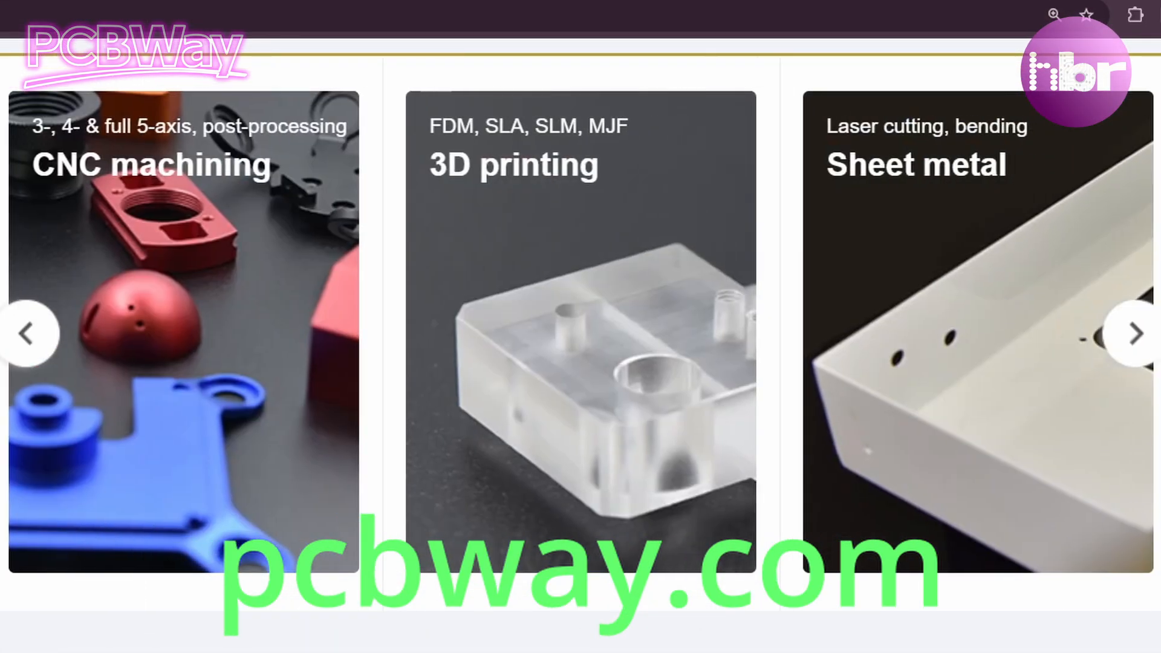
{"action": "scroll", "scroll_direction": "down", "scroll_amount": 3}
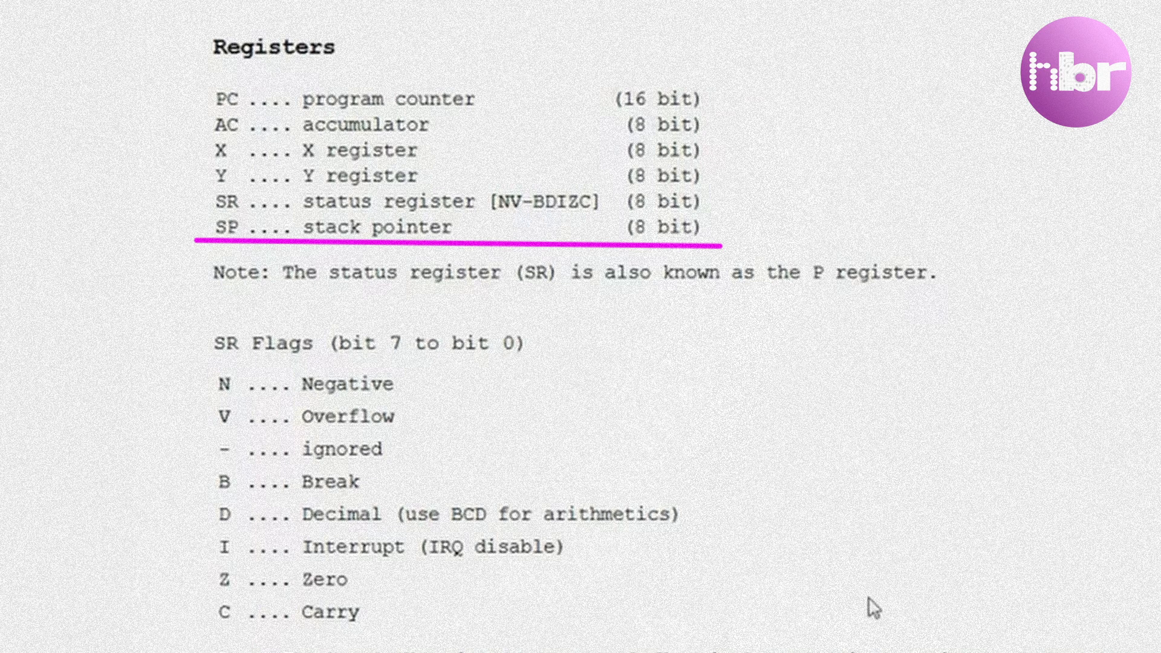
Scroll the 6502 reference down to the Jump Vectors and Stack Operations section.
{"action": "scroll", "scroll_direction": "down", "scroll_amount": 3}
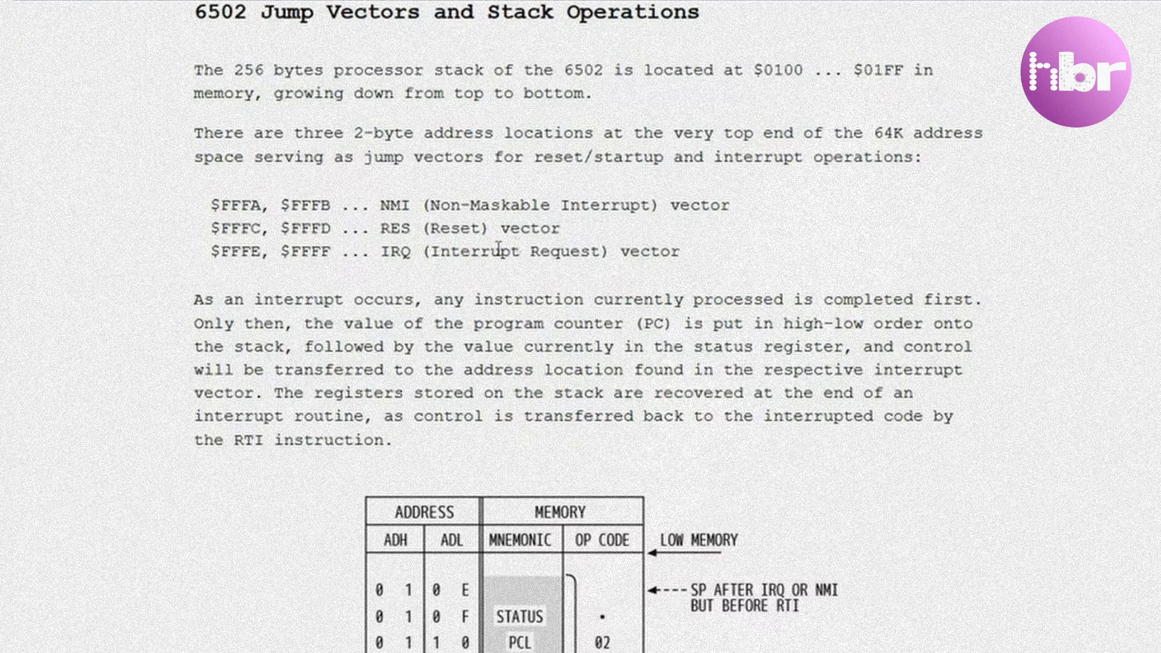
Highlight the RES reset vector line, then clear the selection.
{"action": "left_click_drag", "start_coordinate": [212, 228], "coordinate": [560, 228]}
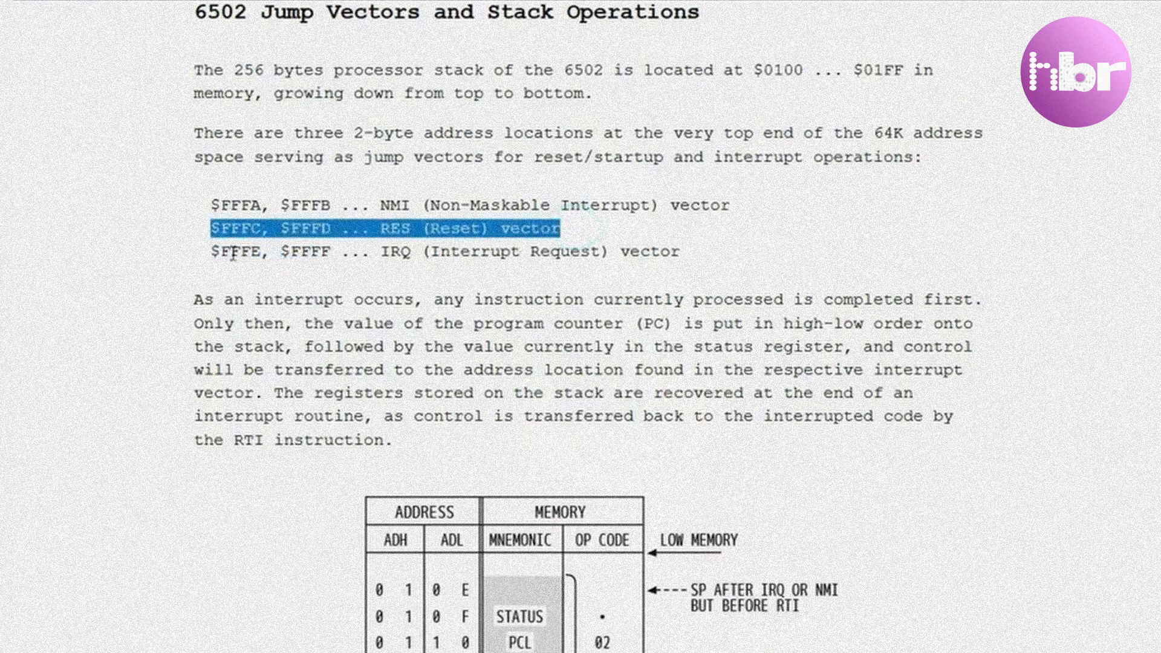
{"action": "mouse_move", "coordinate": [312, 330]}
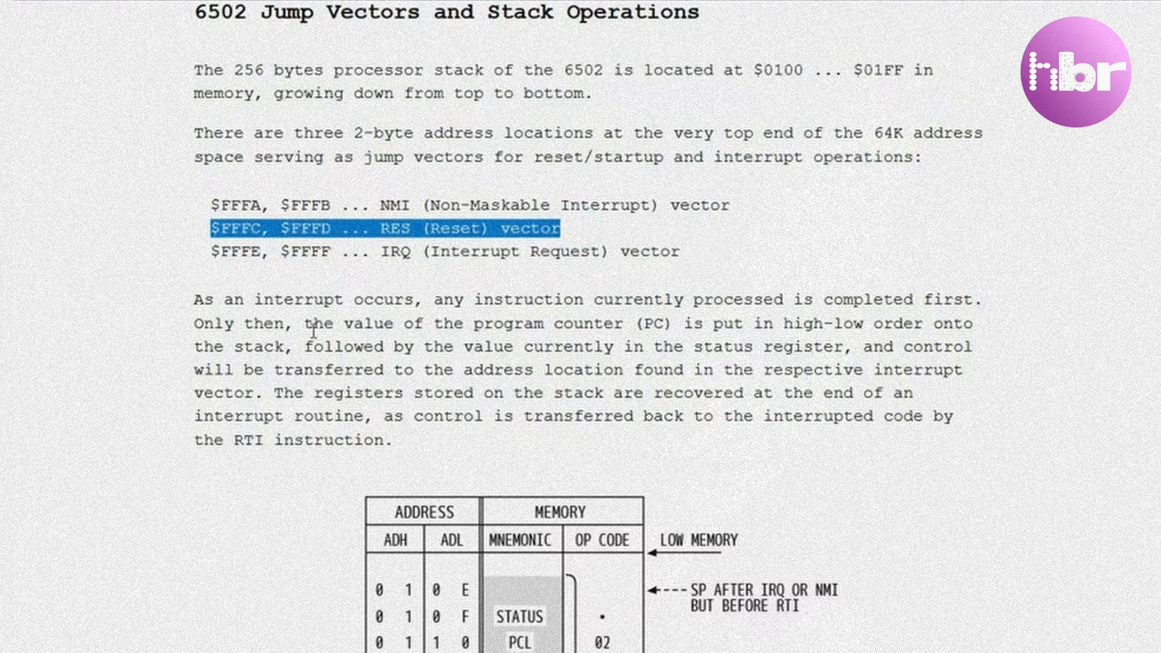
{"action": "left_click", "coordinate": [210, 229]}
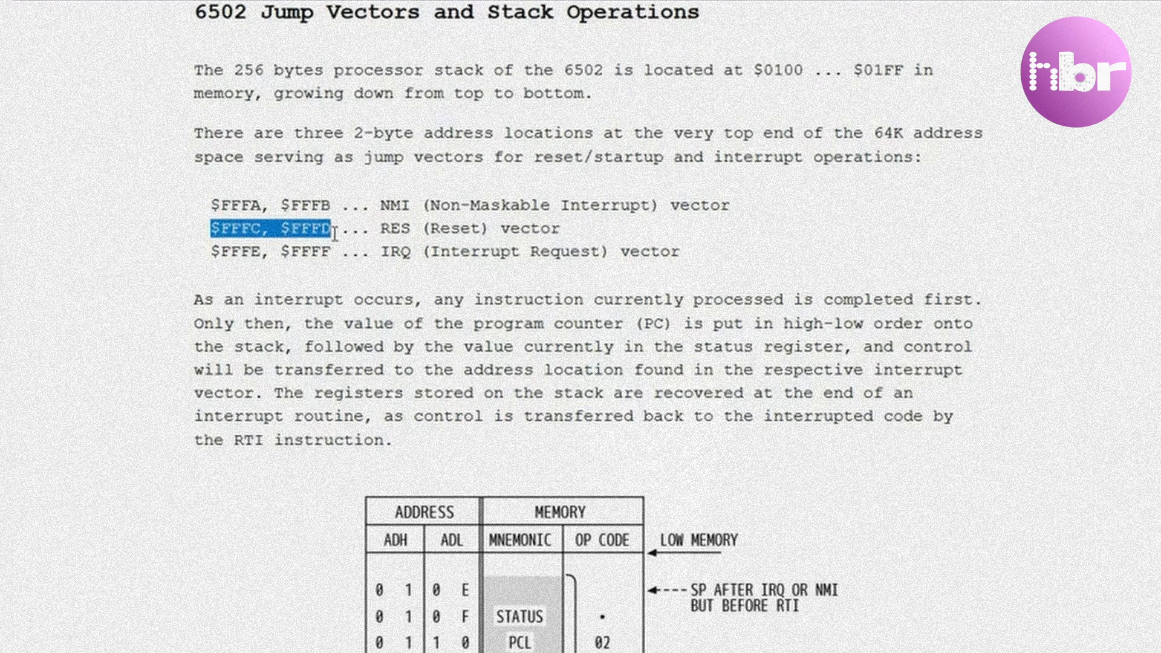
{"action": "mouse_move", "coordinate": [168, 330]}
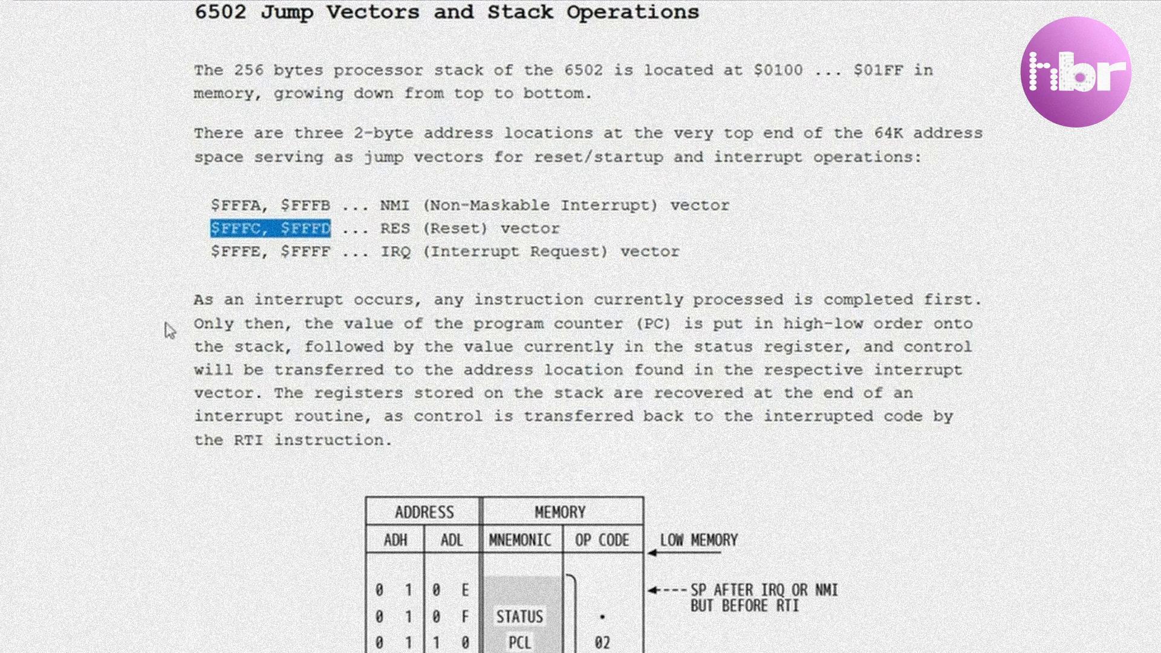
{"action": "mouse_move", "coordinate": [169, 336]}
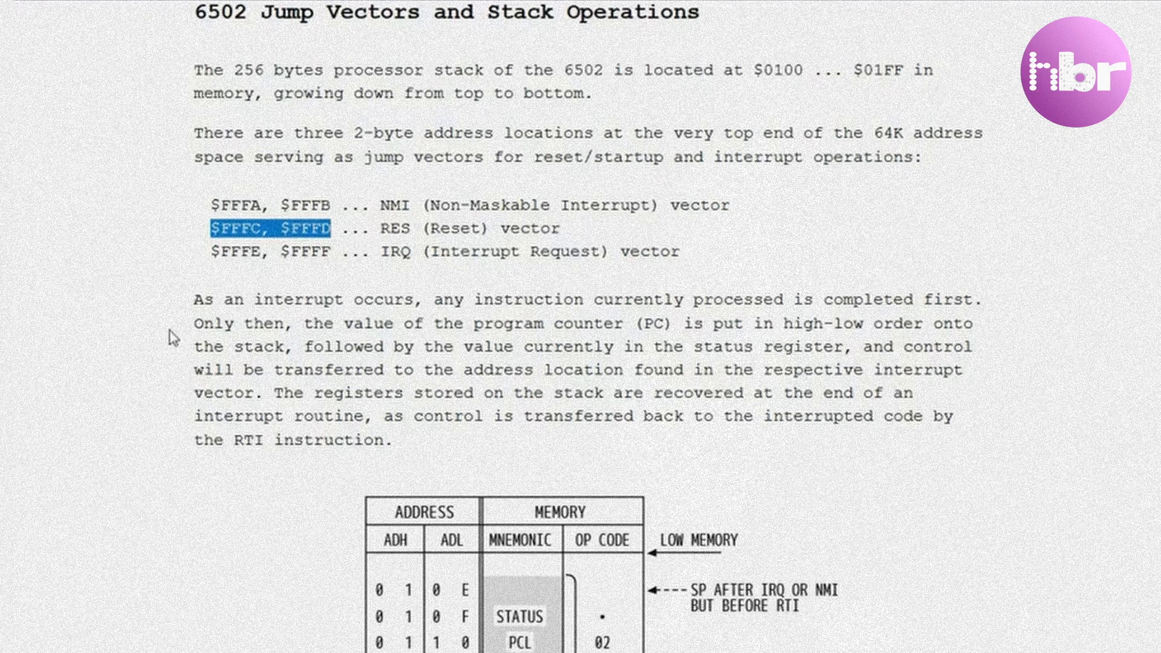
{"action": "mouse_move", "coordinate": [271, 273]}
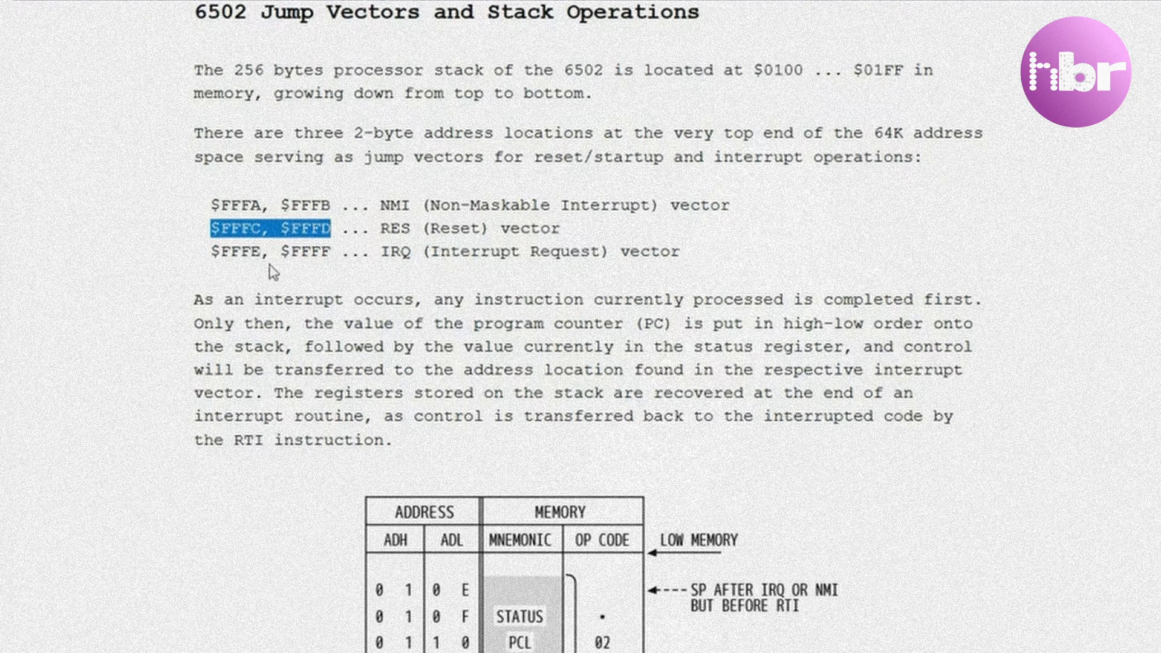
{"action": "mouse_move", "coordinate": [233, 229]}
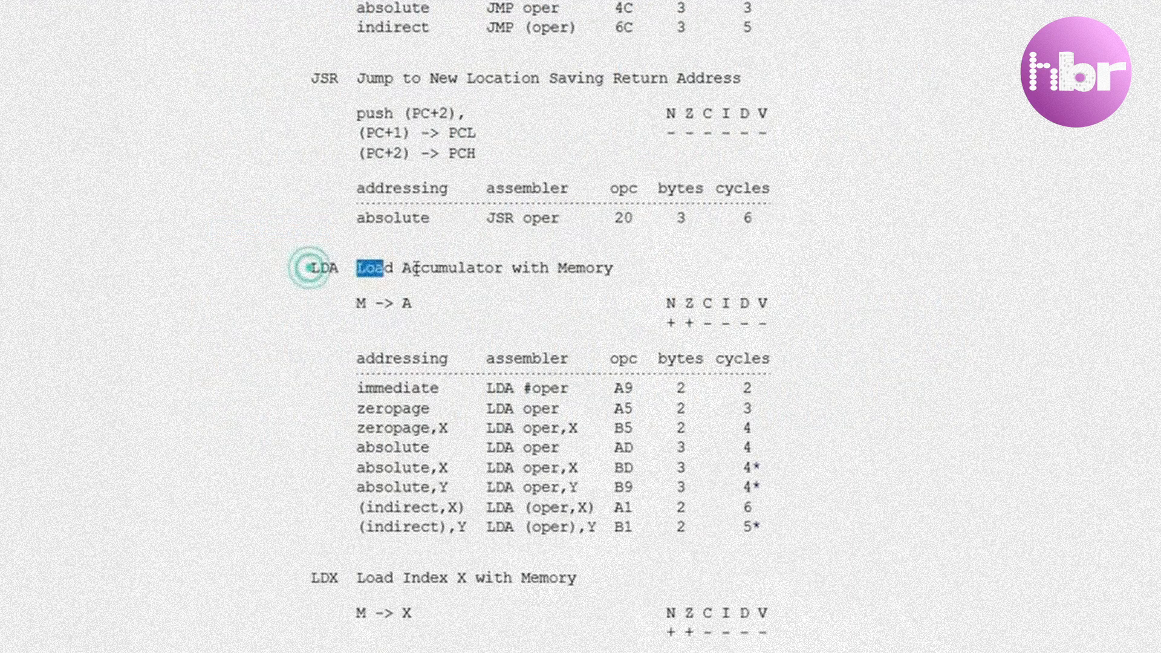
Highlight 'Load Accumulator with Memory' in the LDA entry.
{"action": "left_click_drag", "start_coordinate": [369, 268], "coordinate": [611, 268]}
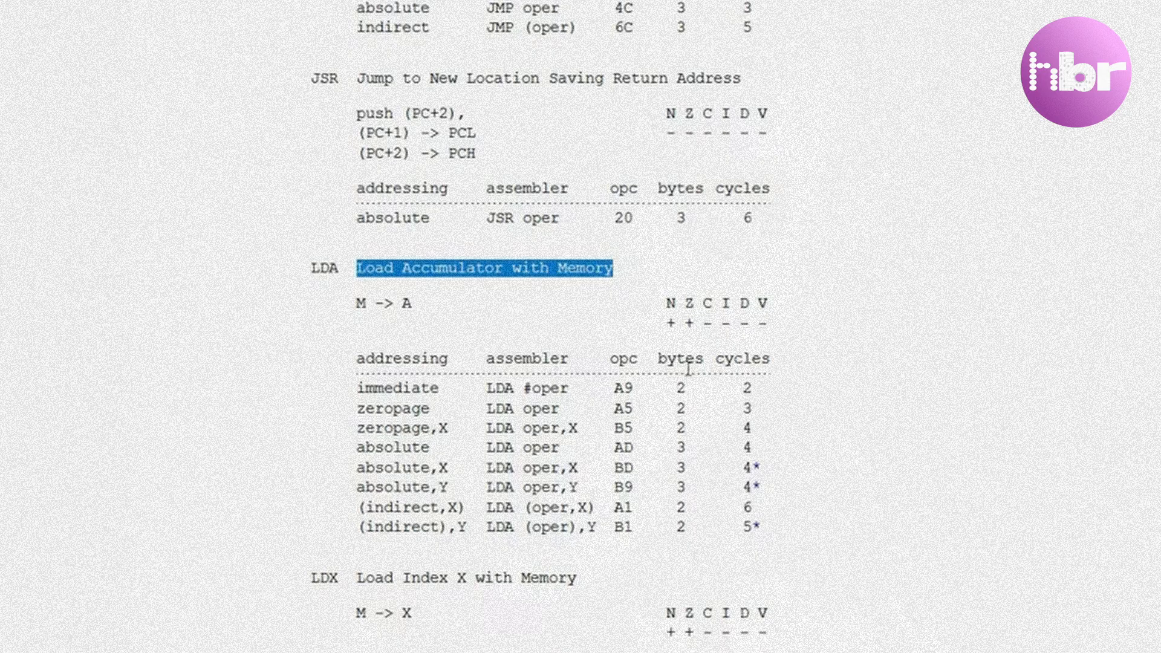
{"action": "mouse_move", "coordinate": [454, 398]}
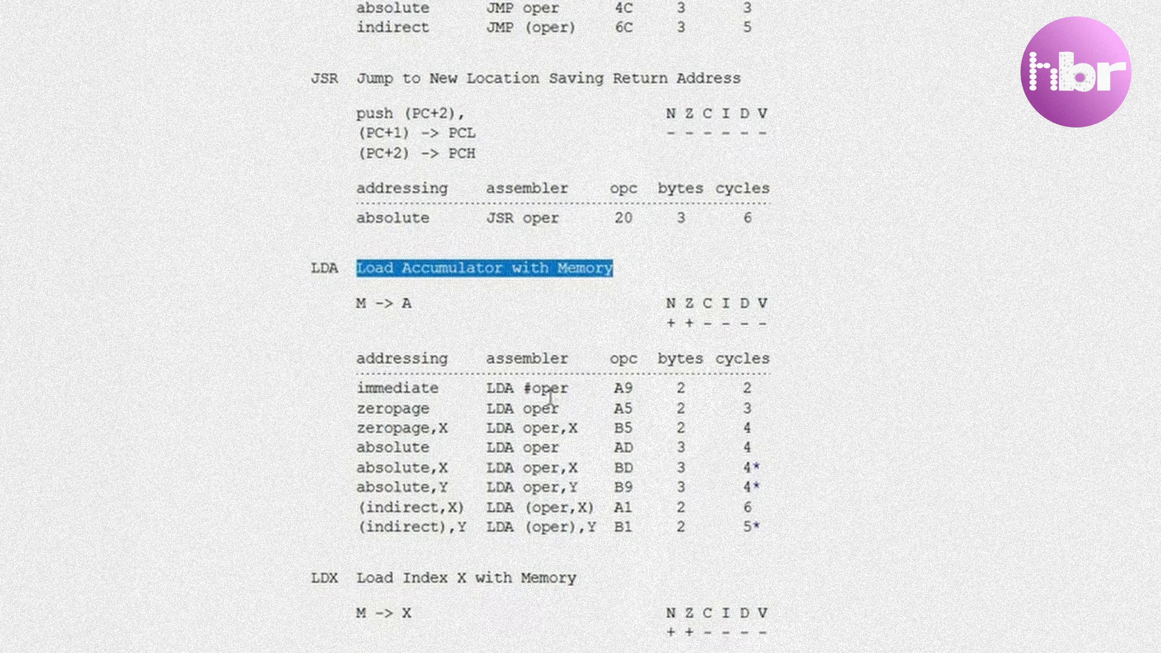
{"action": "mouse_move", "coordinate": [580, 408]}
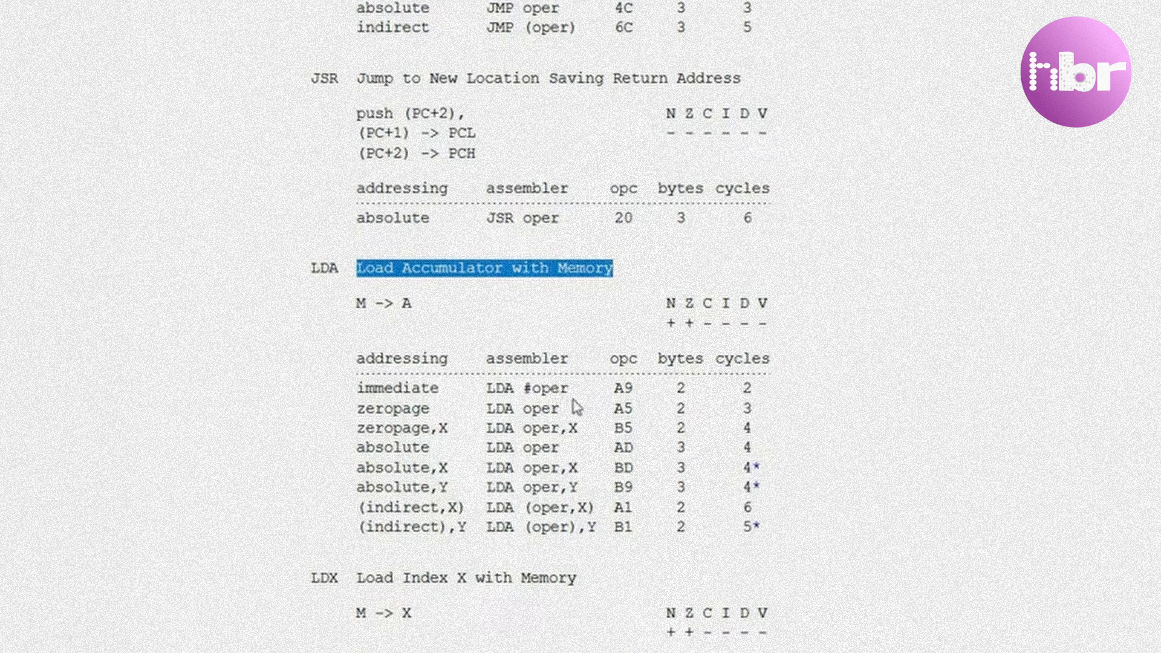
{"action": "mouse_move", "coordinate": [373, 435]}
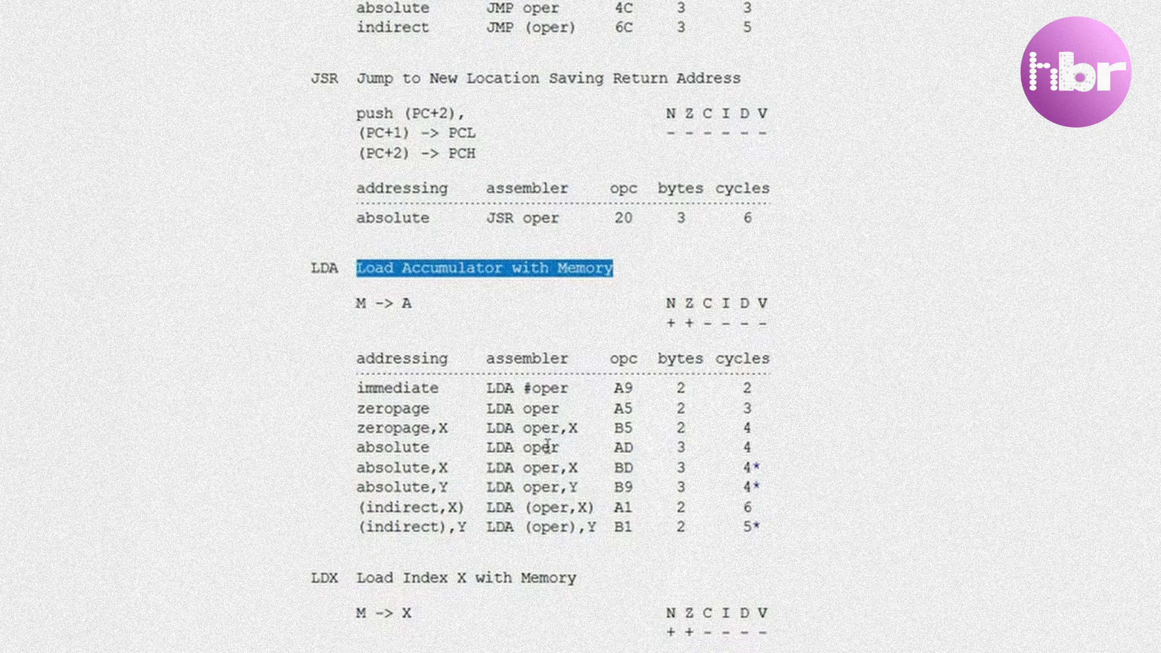
{"action": "mouse_move", "coordinate": [654, 424]}
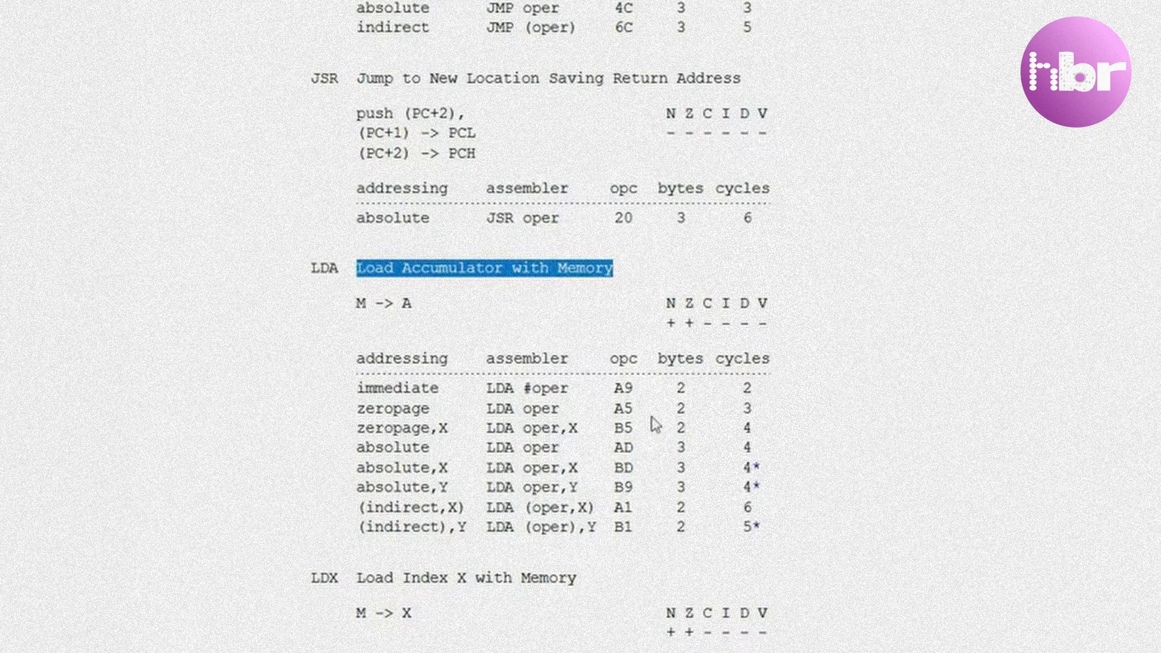
{"action": "mouse_move", "coordinate": [1144, 318]}
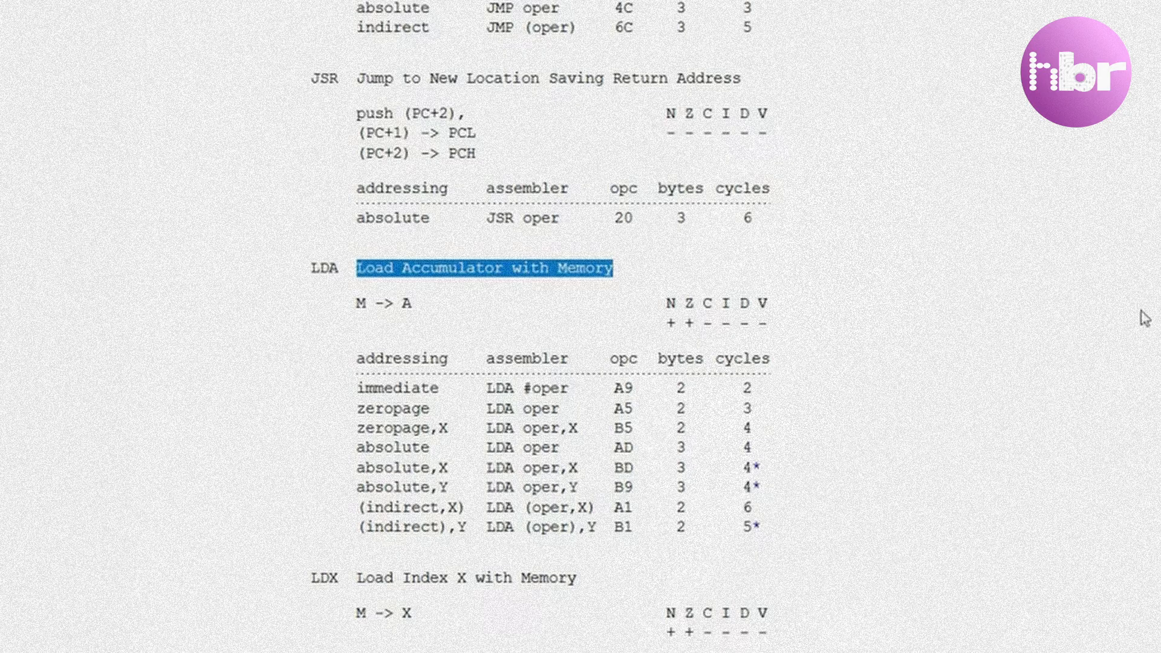
{"action": "mouse_move", "coordinate": [1117, 361]}
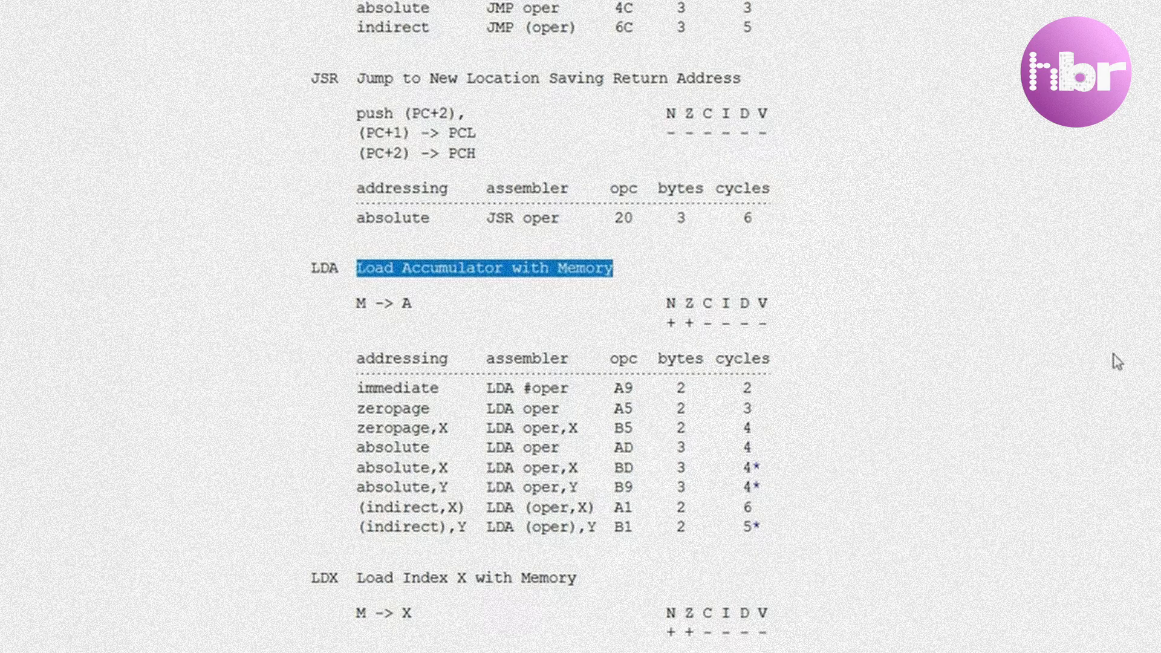
{"action": "mouse_move", "coordinate": [650, 392]}
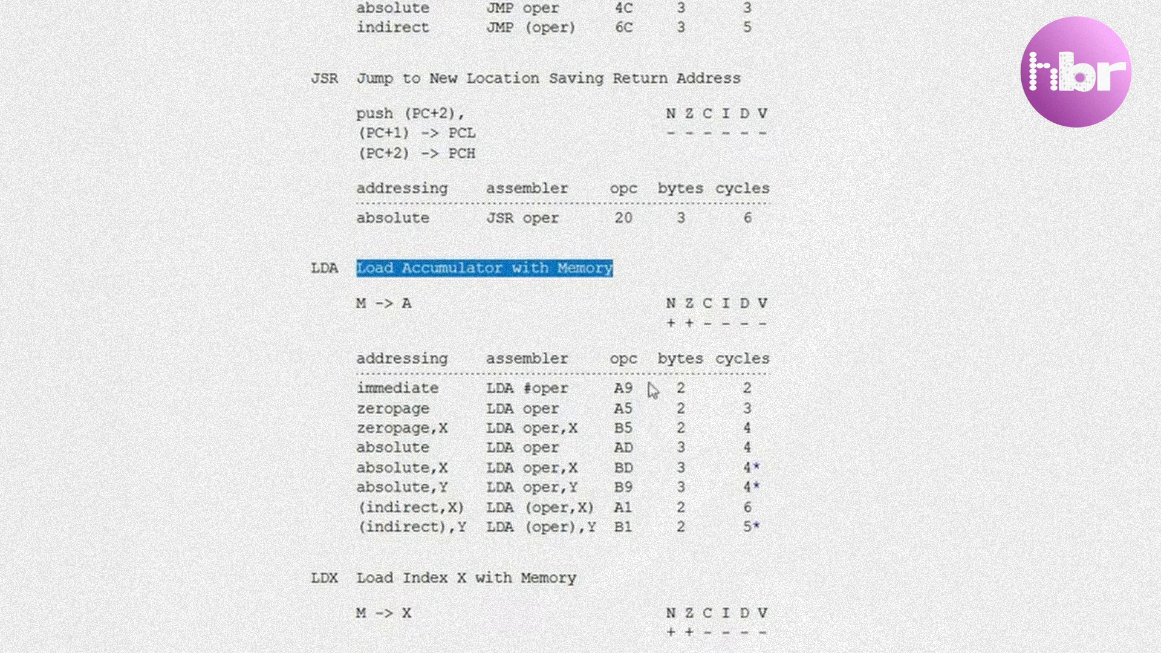
{"action": "mouse_move", "coordinate": [455, 442]}
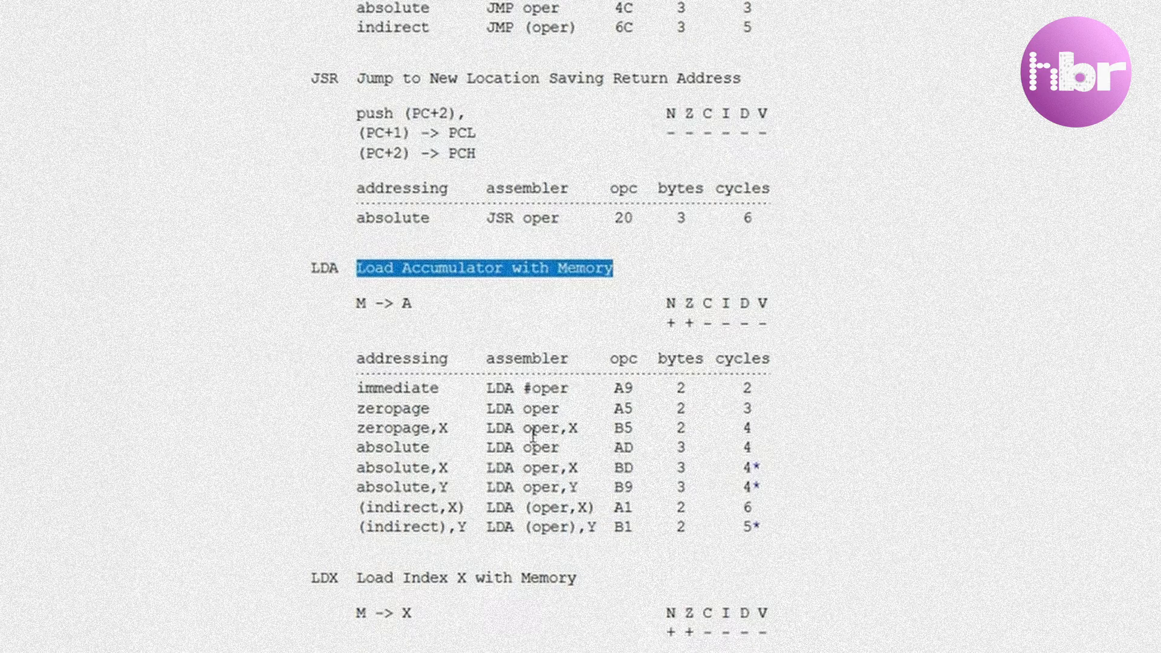
{"action": "mouse_move", "coordinate": [453, 444]}
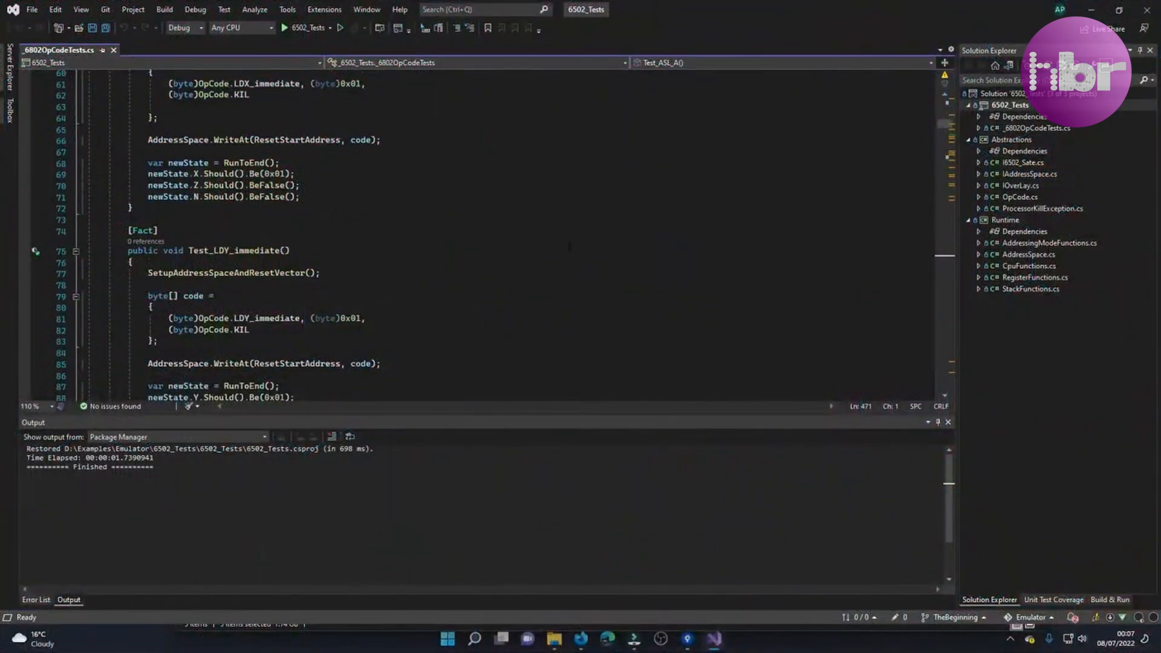
{"action": "mouse_move", "coordinate": [1050, 175]}
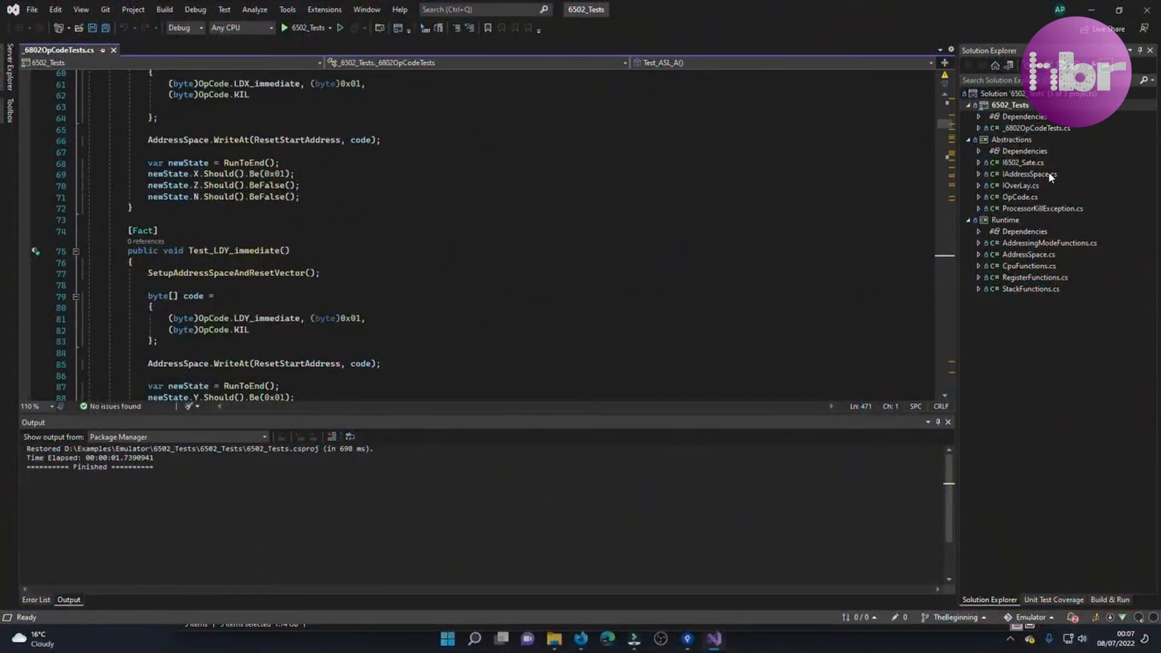
{"action": "mouse_move", "coordinate": [1018, 136]}
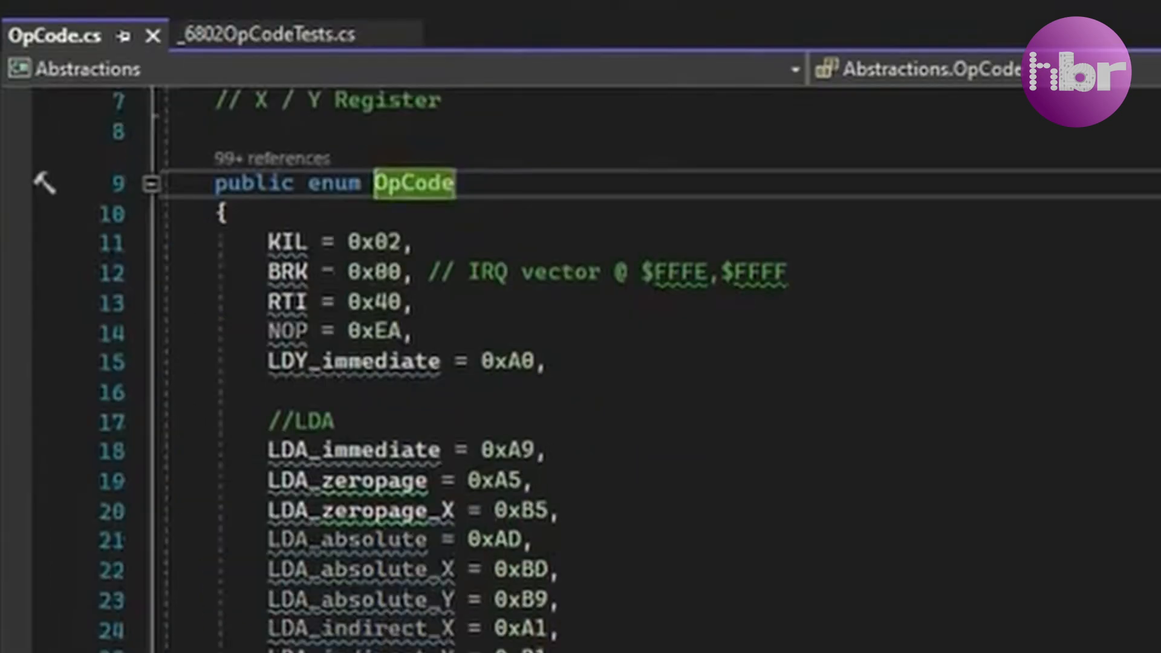
Open OpCode.cs from Solution Explorer to view the LDA opcode values.
{"action": "left_click", "coordinate": [337, 243]}
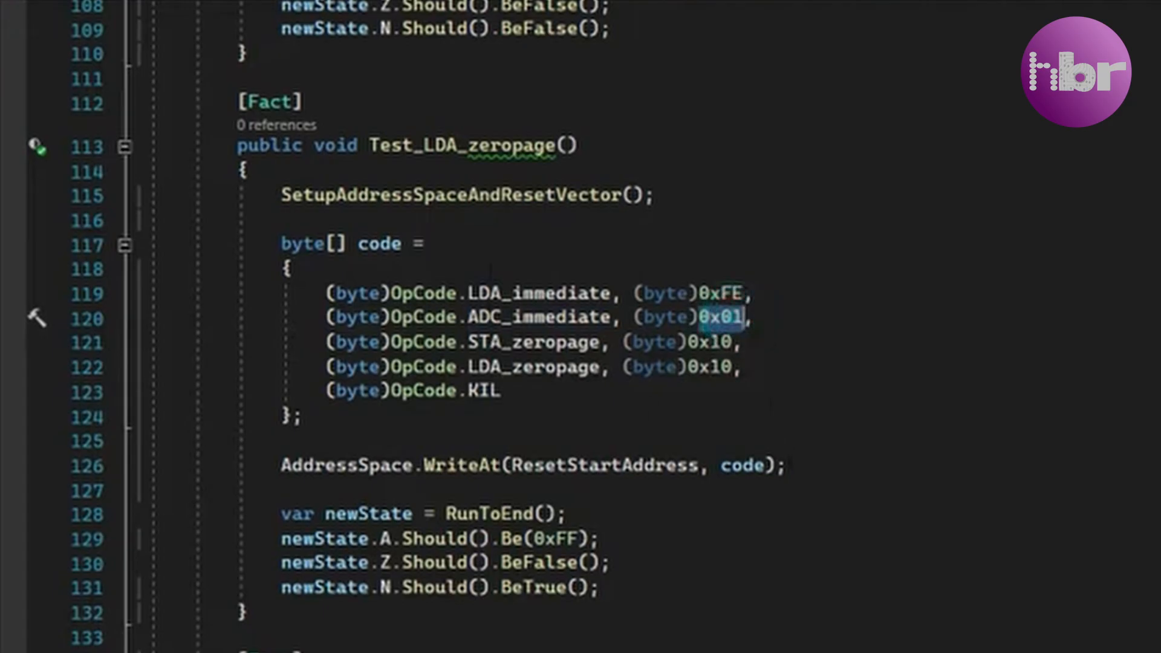
{"action": "mouse_move", "coordinate": [740, 334]}
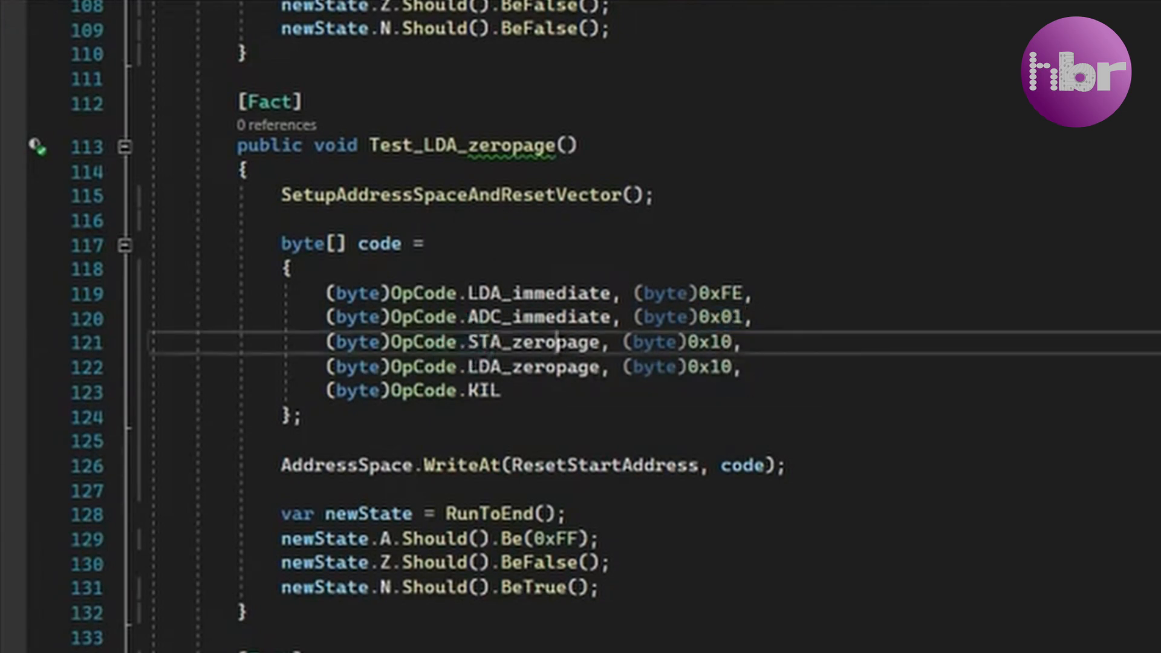
Walk through Test_LDA_zeropage's byte code and its 0xFF, Z and N flag assertions.
{"action": "double_click", "coordinate": [532, 342]}
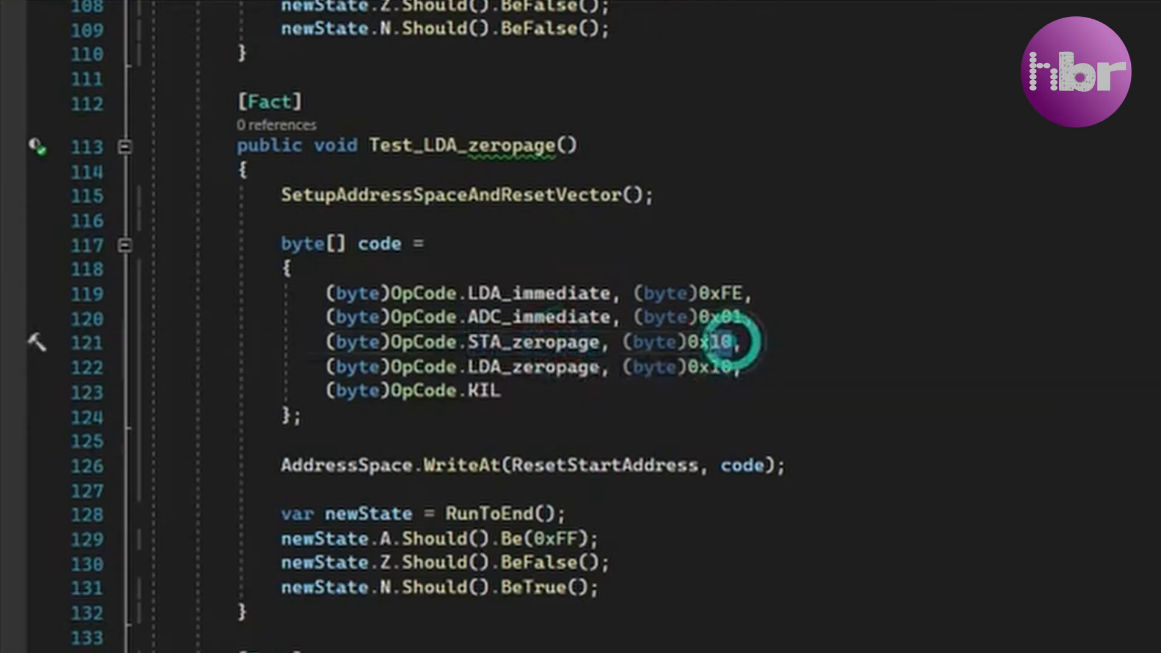
{"action": "double_click", "coordinate": [715, 341]}
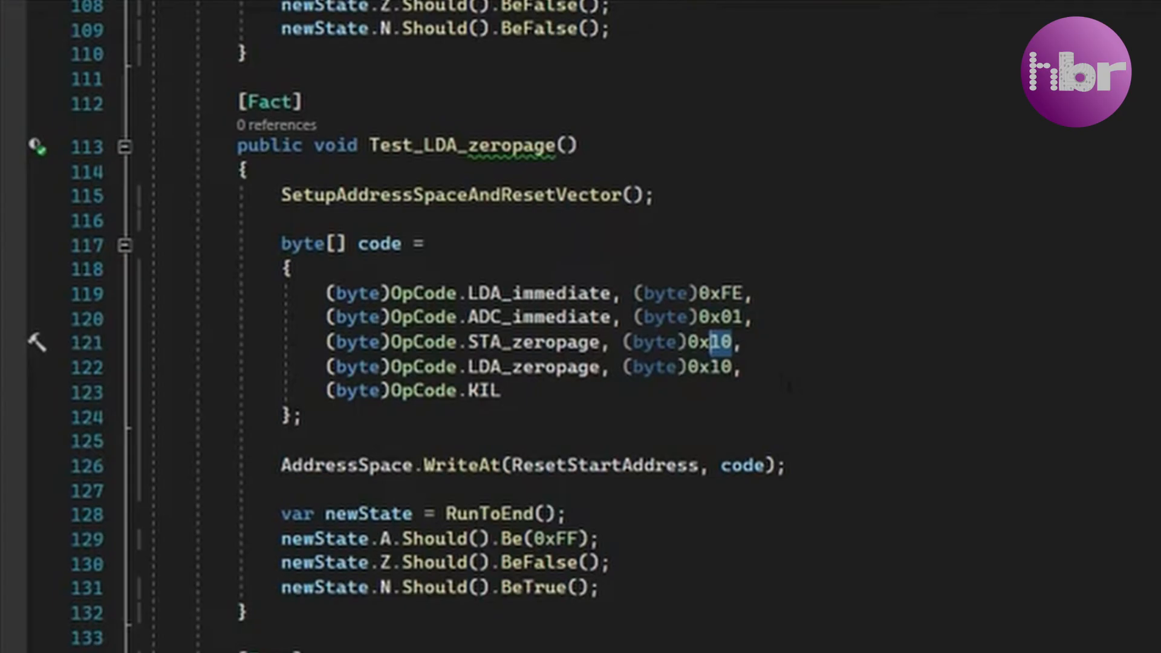
{"action": "double_click", "coordinate": [533, 366]}
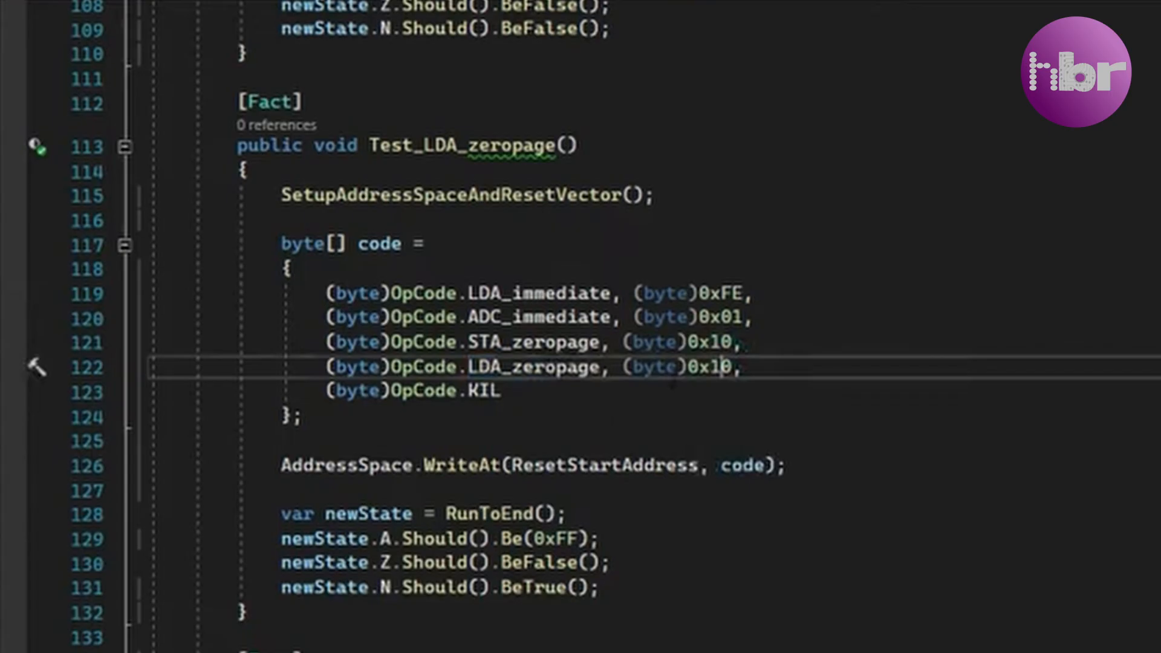
{"action": "double_click", "coordinate": [482, 391]}
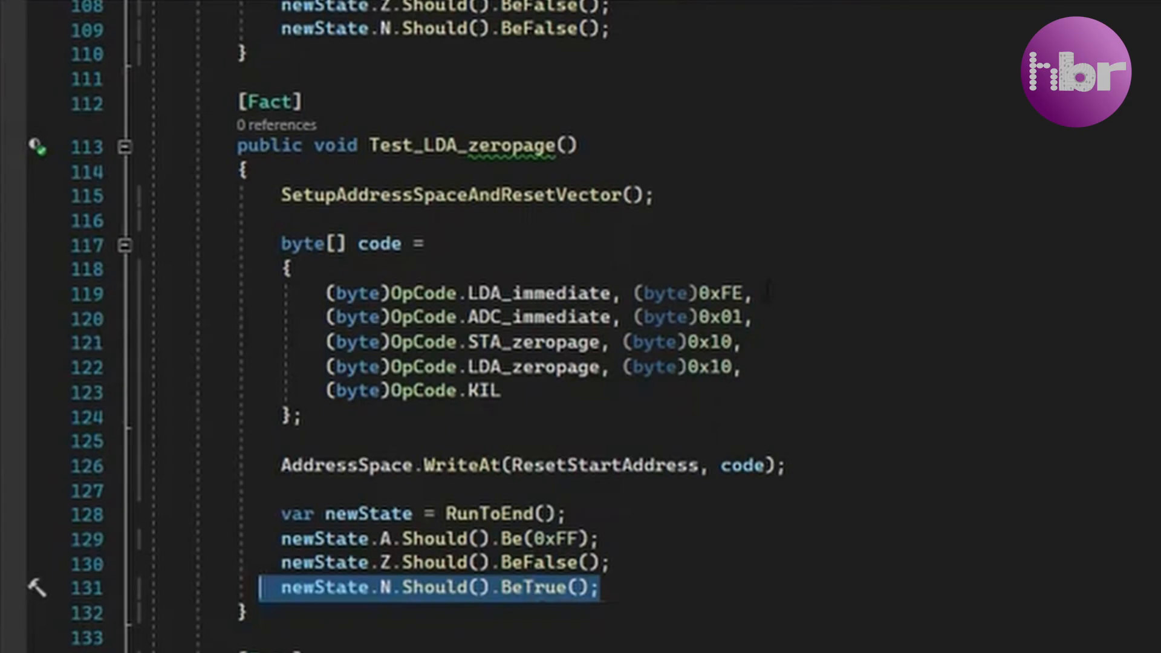
Run Test_LDA_zeropage from its margin test glyph.
{"action": "left_click", "coordinate": [34, 142]}
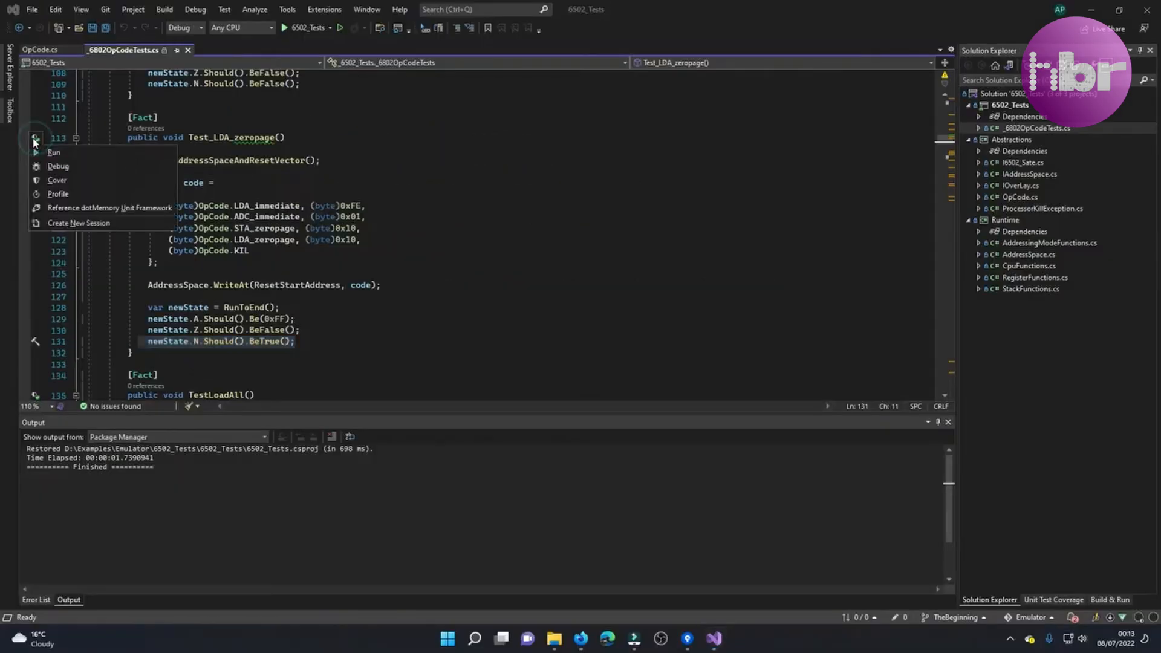
{"action": "left_click", "coordinate": [53, 152]}
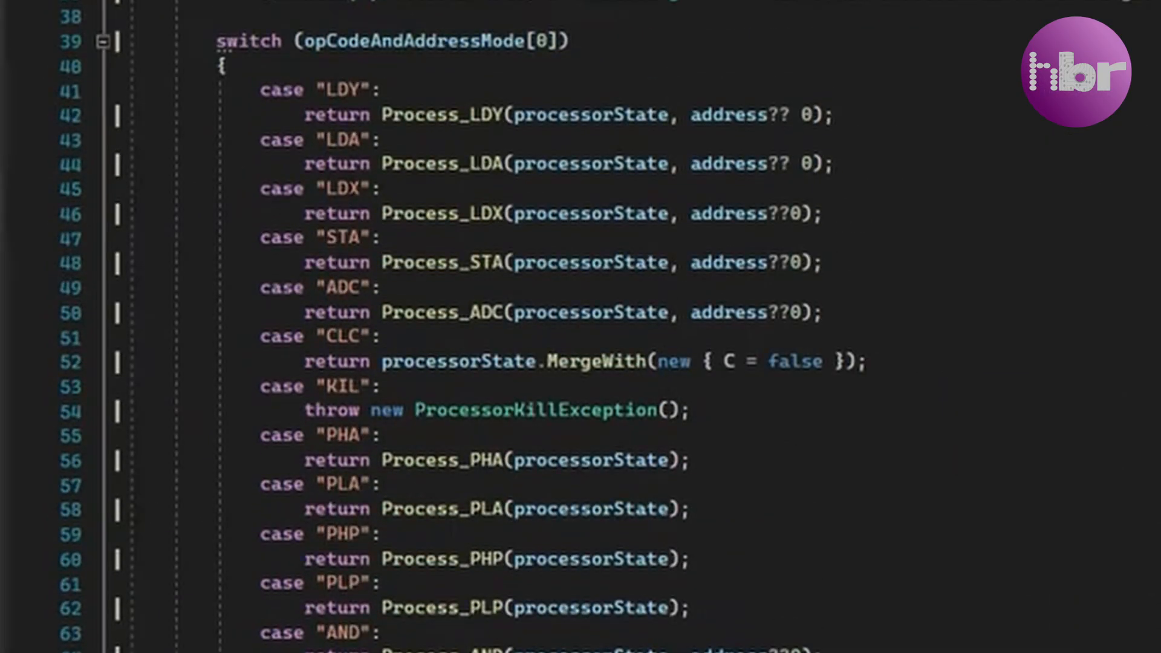
Open the CPU functions file showing the opcode dispatch switch on opCodeAndAddressMode.
{"action": "double_click", "coordinate": [445, 165]}
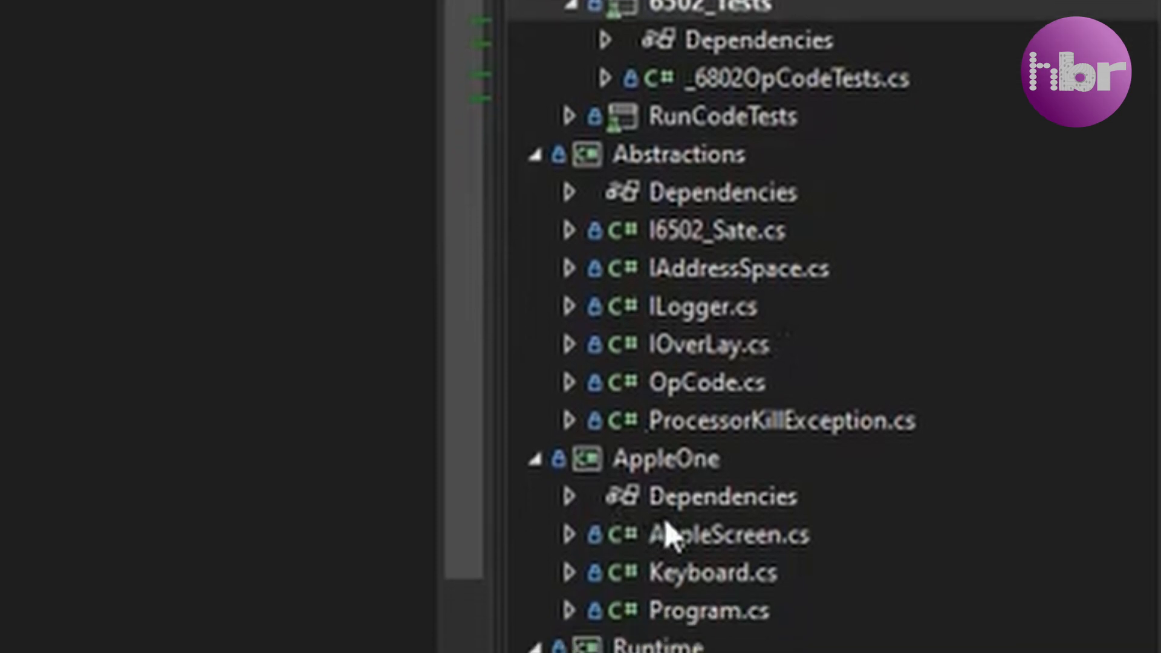
Scroll through Solution Explorer after reviewing the Test_LDA_zeropage results.
{"action": "scroll", "scroll_direction": "down", "scroll_amount": 3}
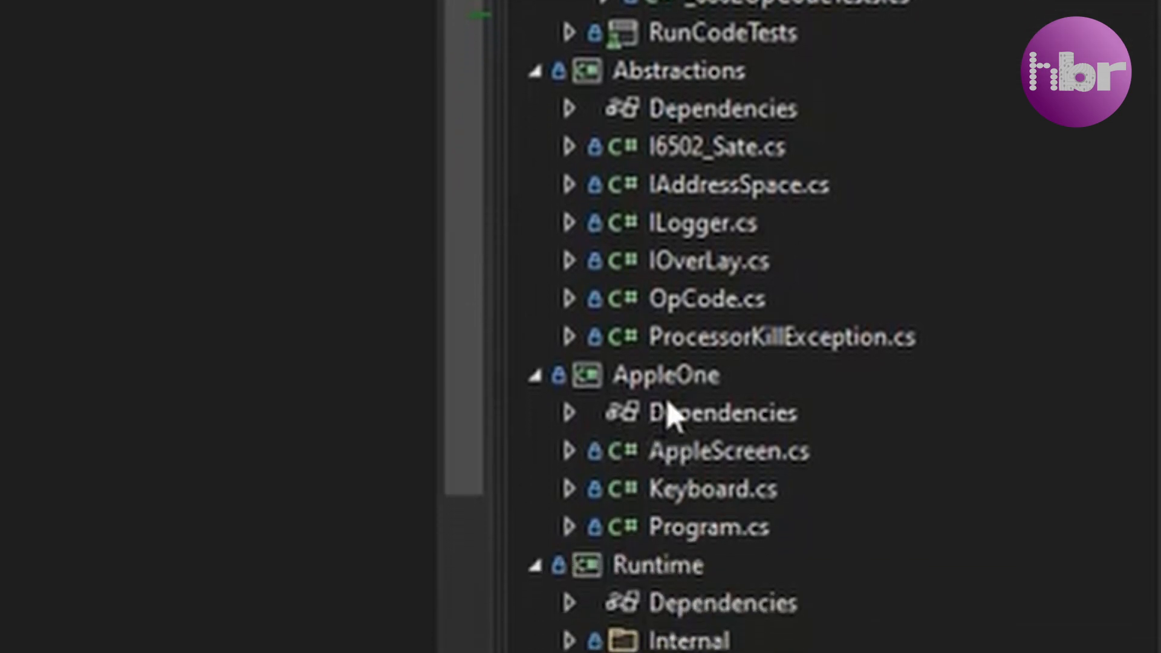
{"action": "scroll", "scroll_direction": "down", "scroll_amount": 3}
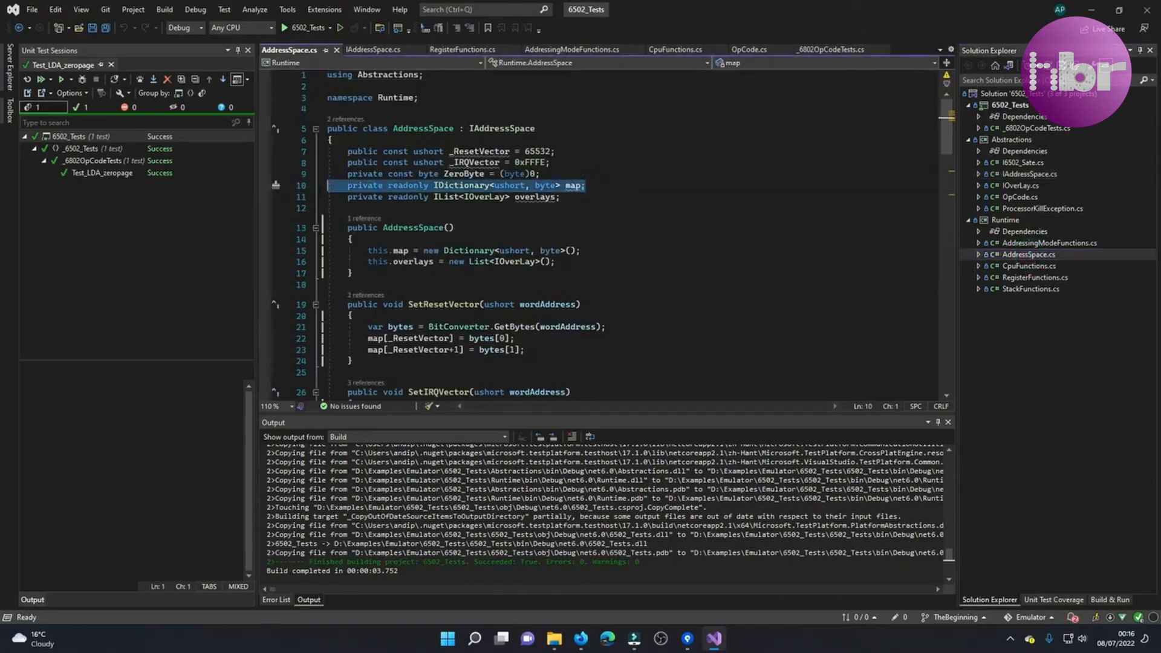
{"action": "scroll", "scroll_direction": "down", "scroll_amount": 3}
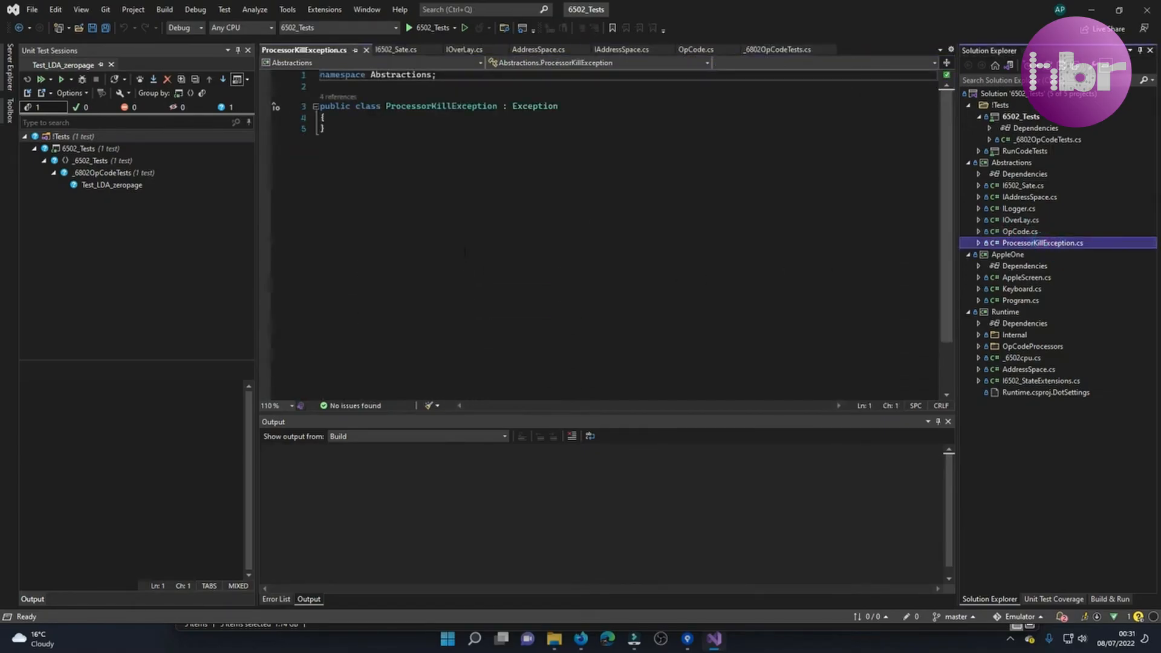
Right-click ProcessorKillException.cs in Solution Explorer to show its context menu.
{"action": "right_click", "coordinate": [1007, 93]}
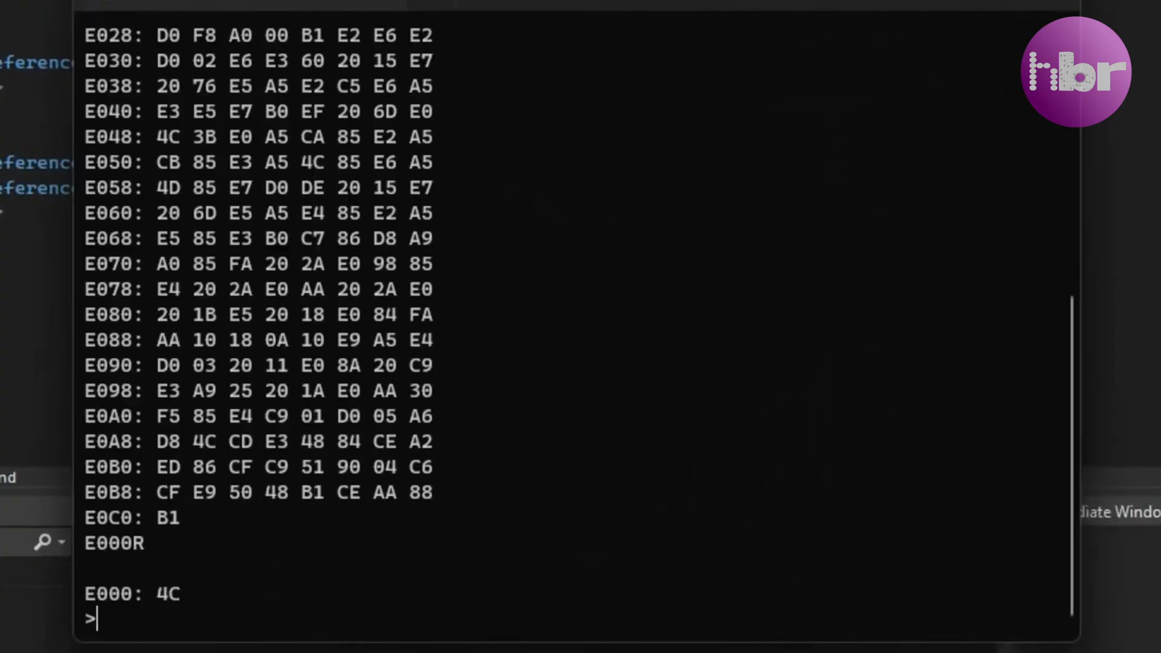
Run PRINT "HELLO" directly in the emulator's BASIC.
{"action": "type", "text": "PRINT"}
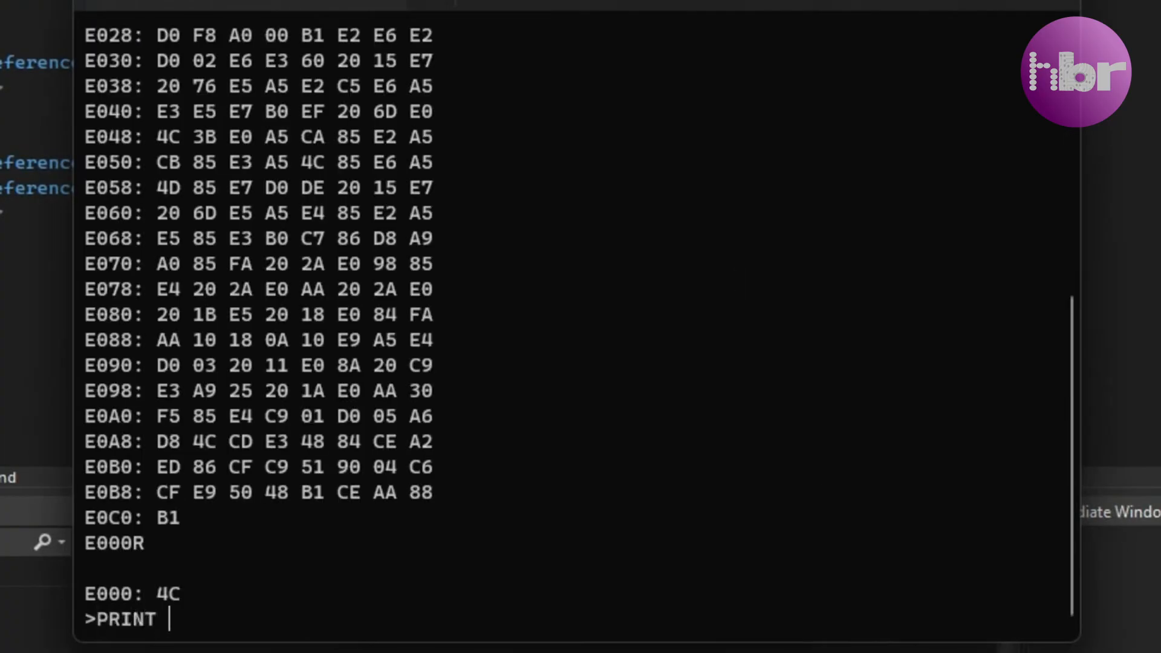
{"action": "type", "text": "\"HELLO"}
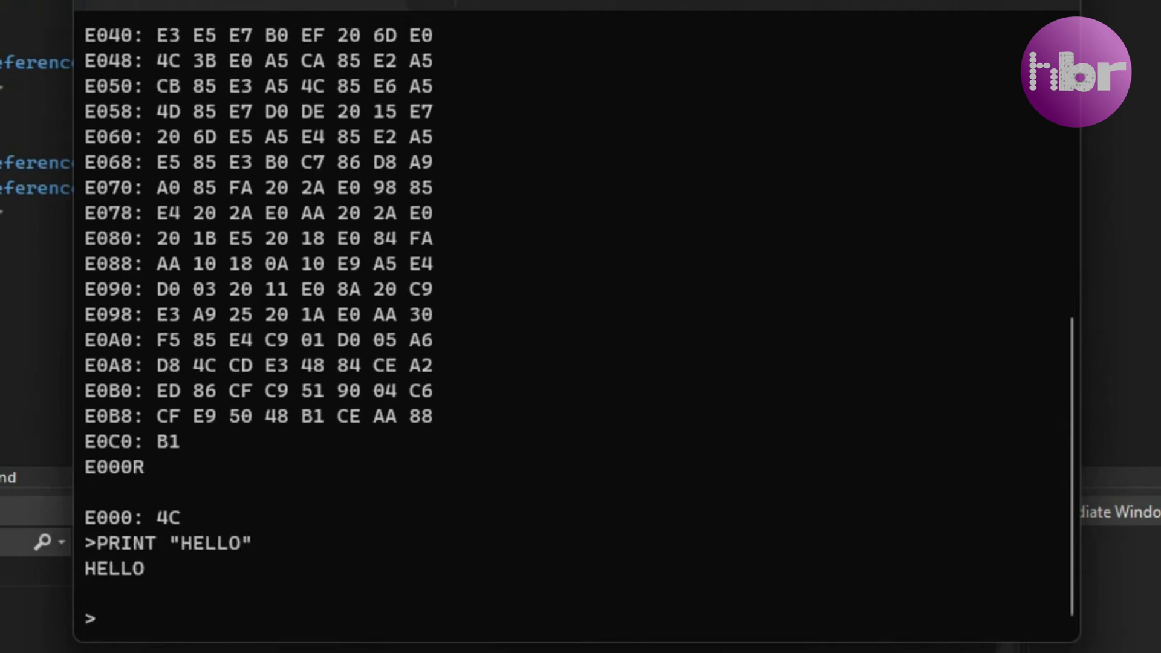
Enter the program 10 PRINT "HELLO", 20 GOTO 10 and RUN it.
{"action": "type", "text": "10 P"}
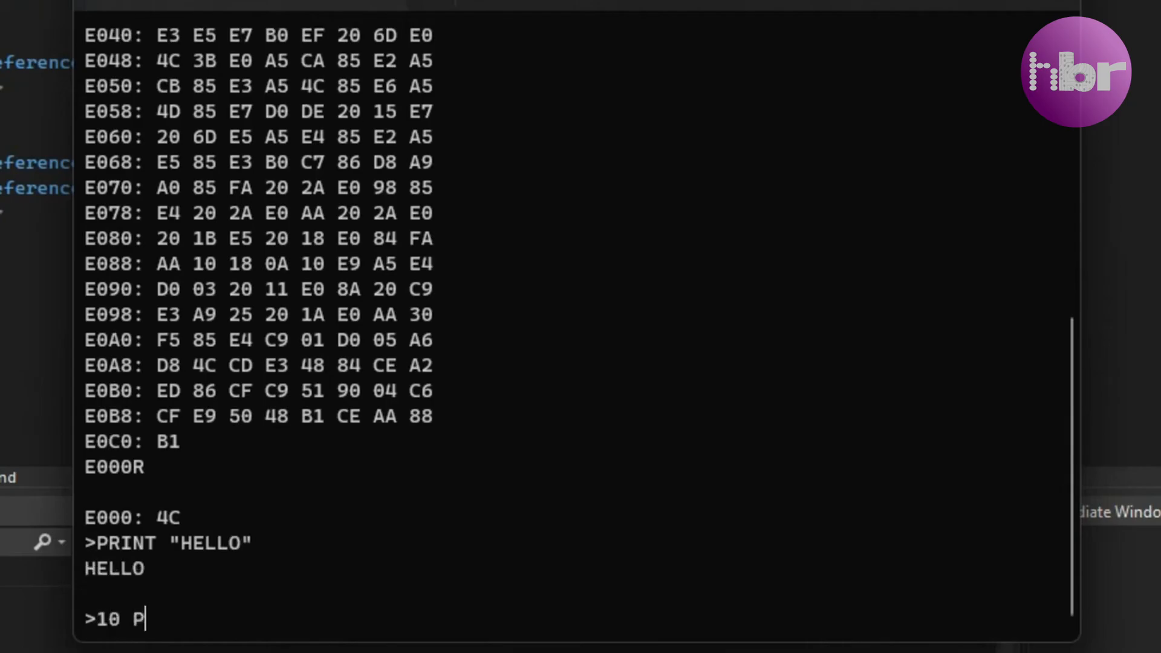
{"action": "type", "text": "RINT \"HELLO\""}
{"action": "type", "text": "20"}
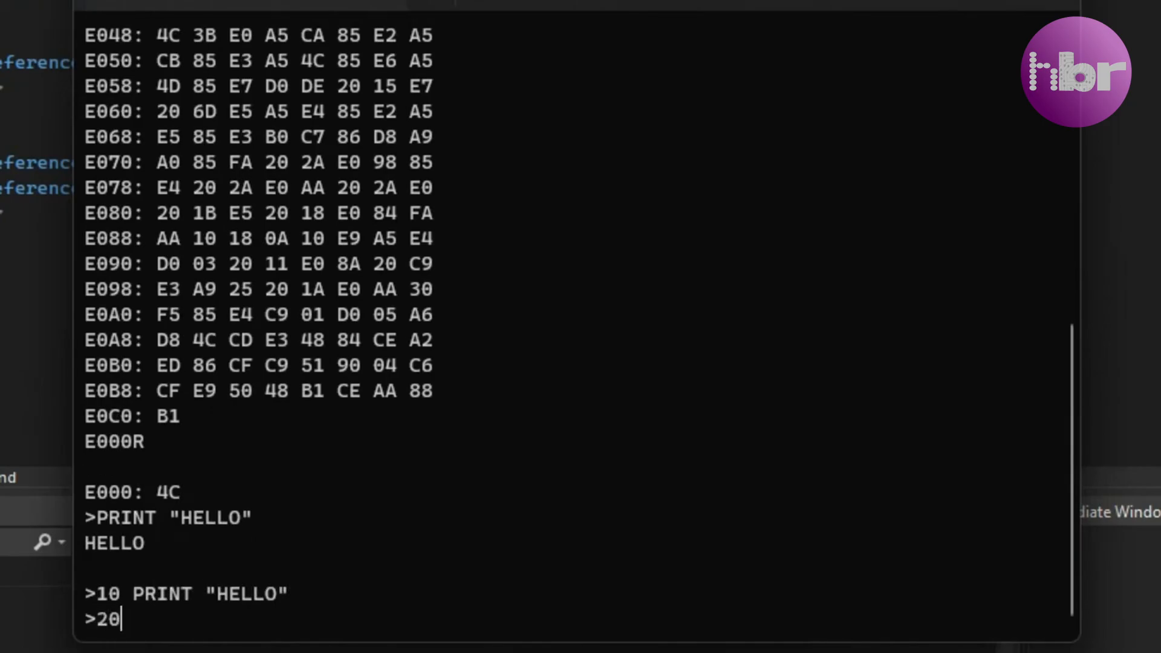
{"action": "type", "text": "GOTO 10"}
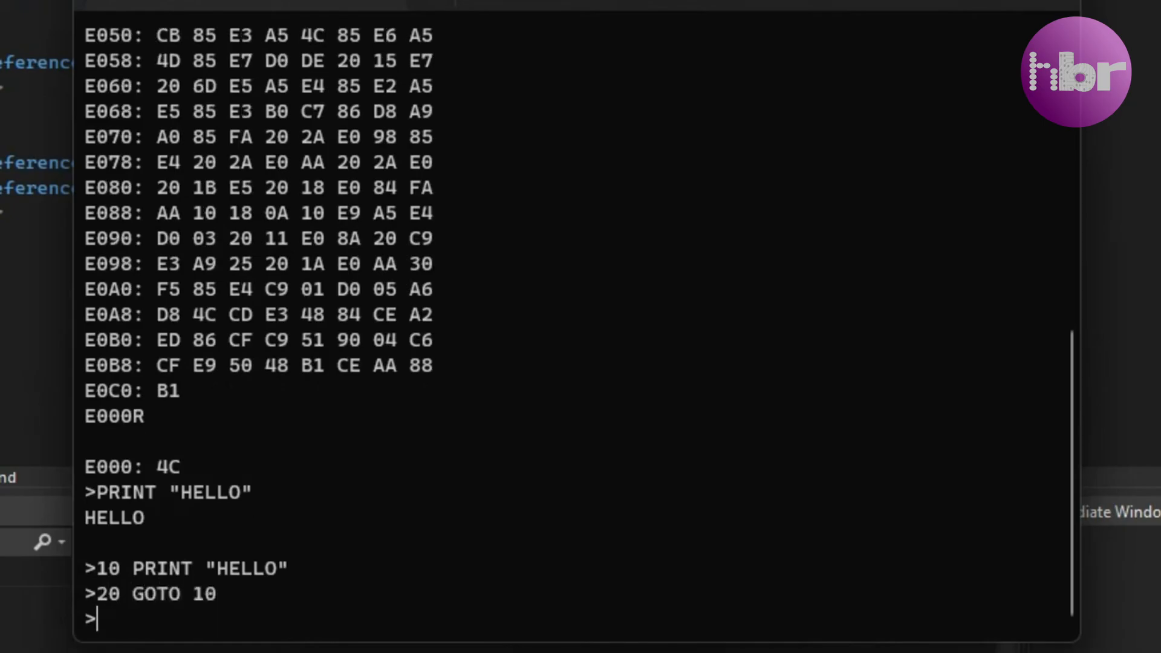
{"action": "type", "text": "RUN"}
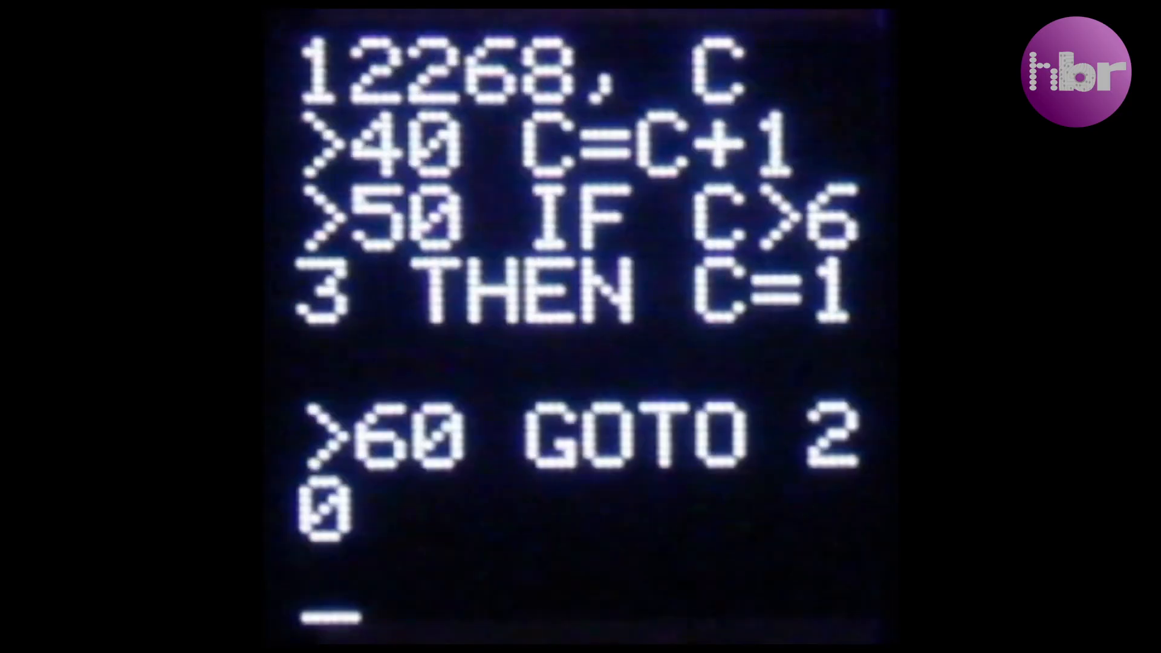
Start typing RUN on the LED display after the program ending in 60 GOTO 20.
{"action": "type", "text": "RU"}
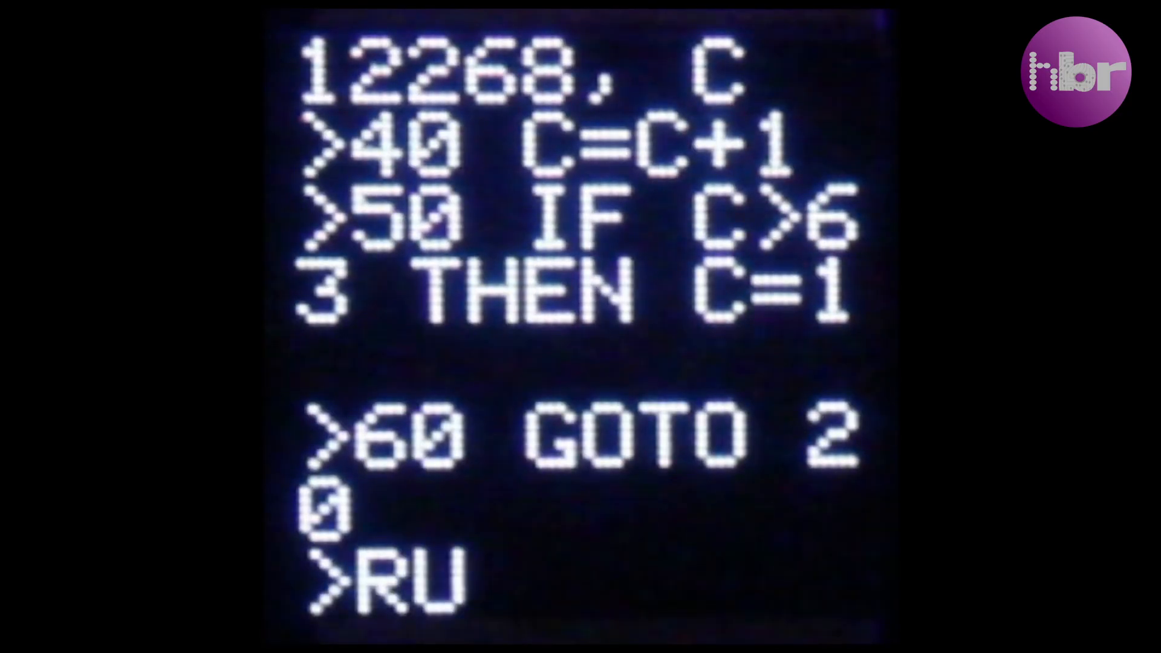